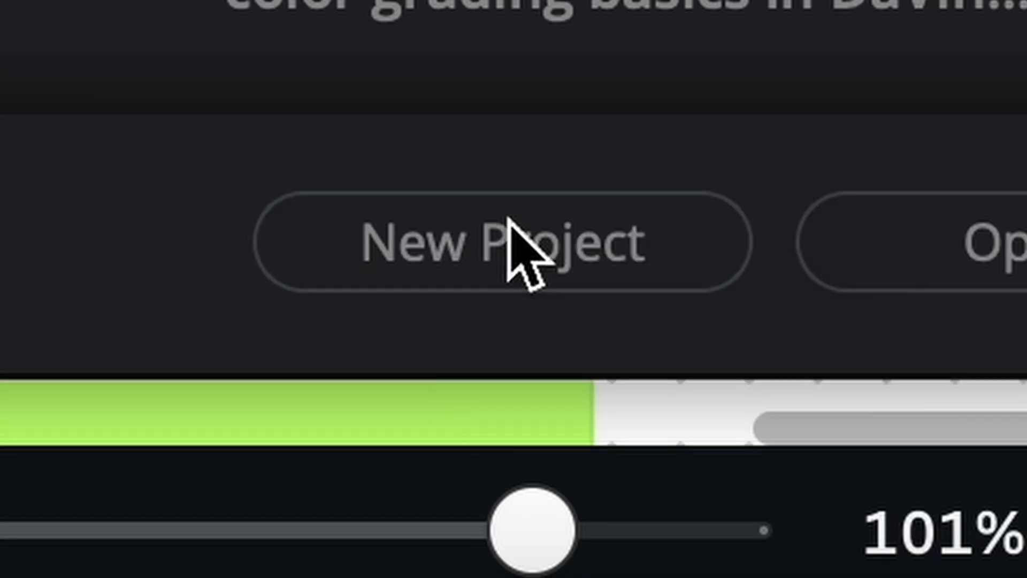
Step: Create a new empty project from the Project Manager
click(498, 243)
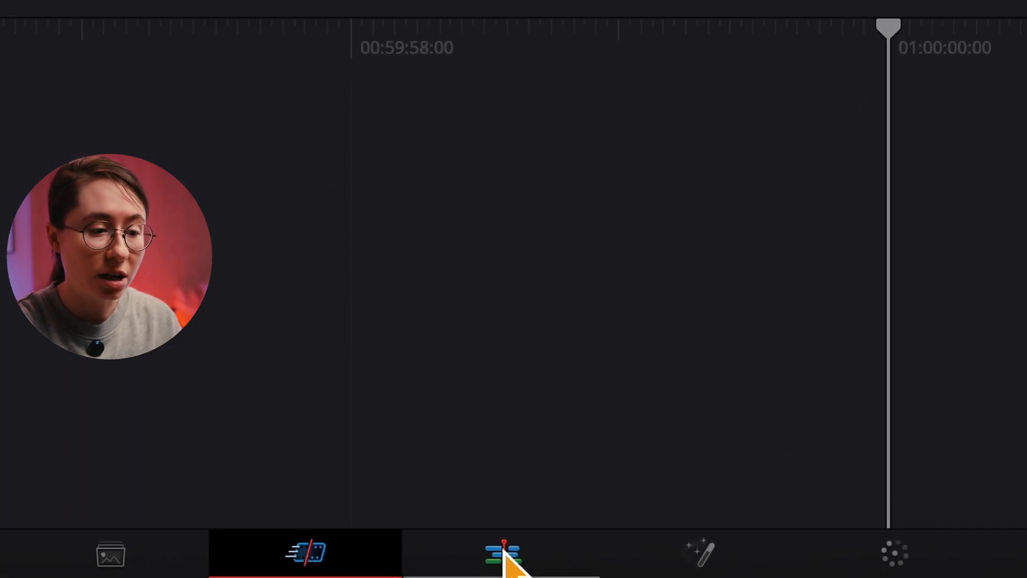
Step: Switch to the Edit page and import IMG_1577.MOV from the vids folder into the Media Pool
click(503, 554)
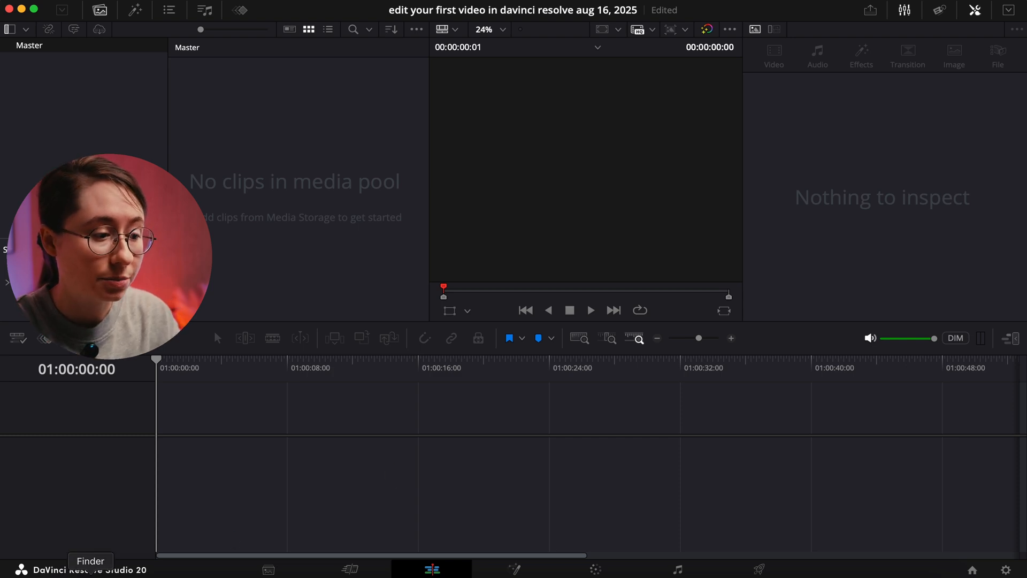
click(90, 568)
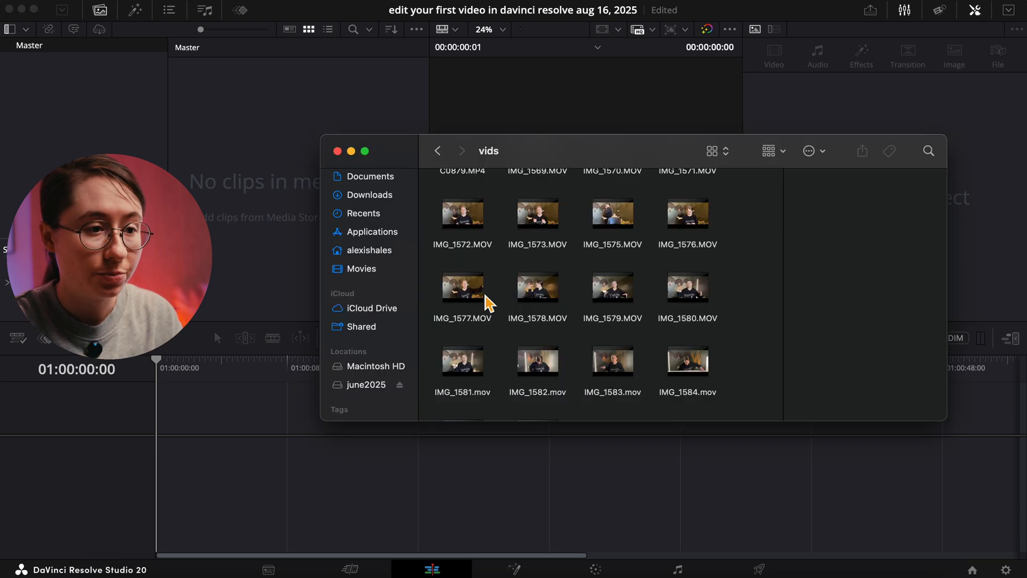
click(462, 287)
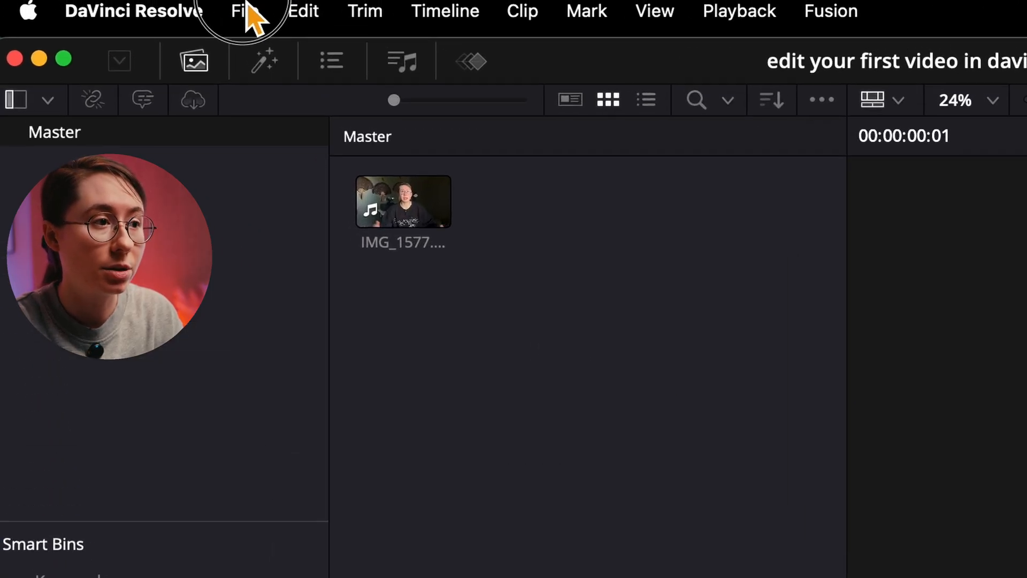
Step: Create a new timeline with custom settings and vertical resolution off, giving 3840x2160
click(248, 11)
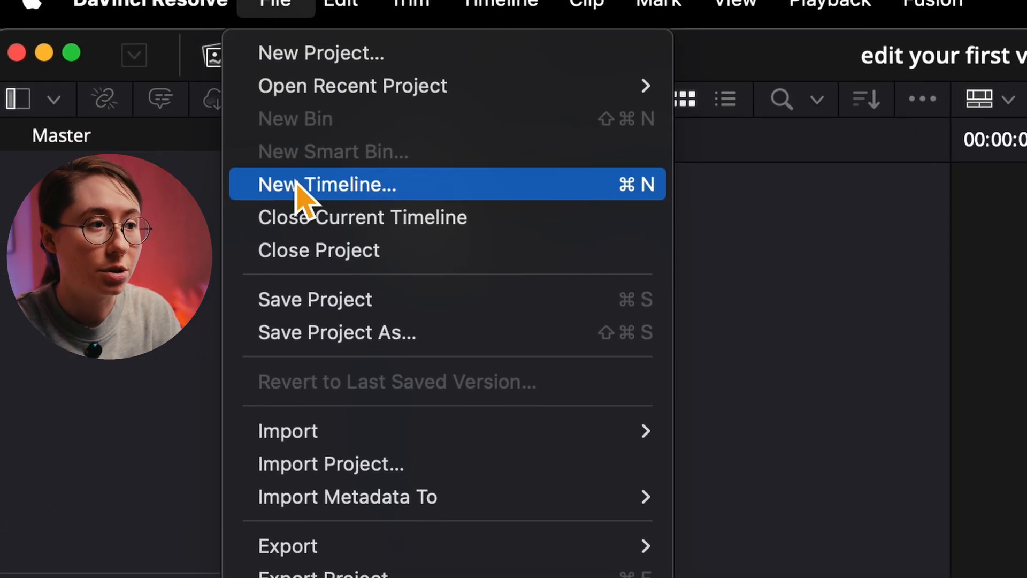
click(327, 184)
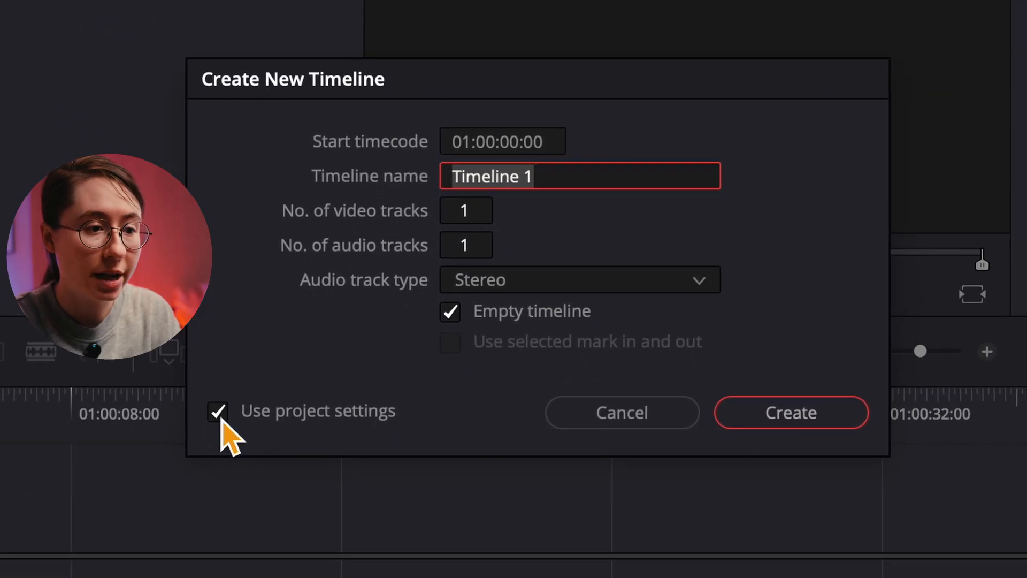
click(216, 412)
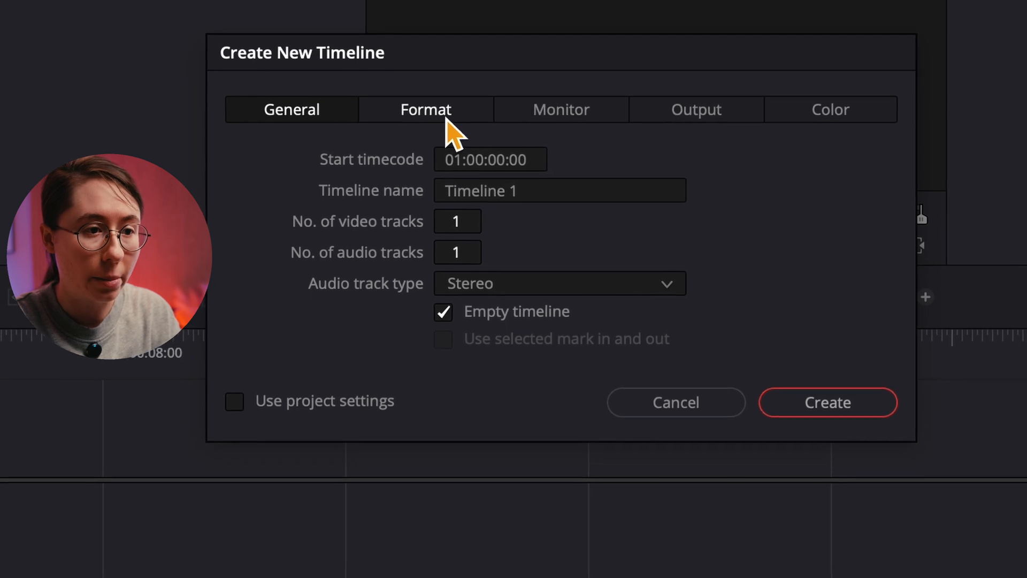
click(426, 109)
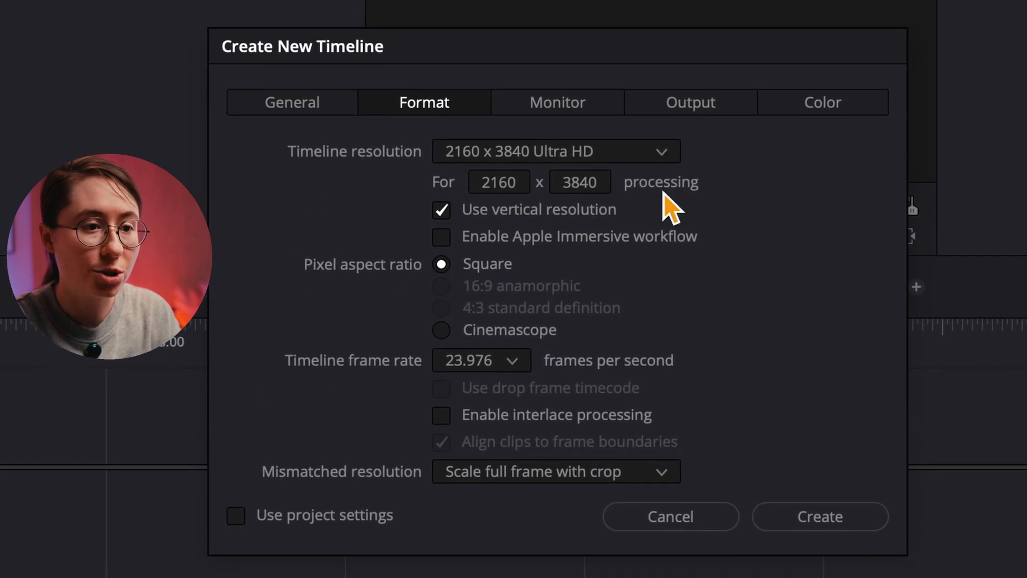
mouse_move(424, 190)
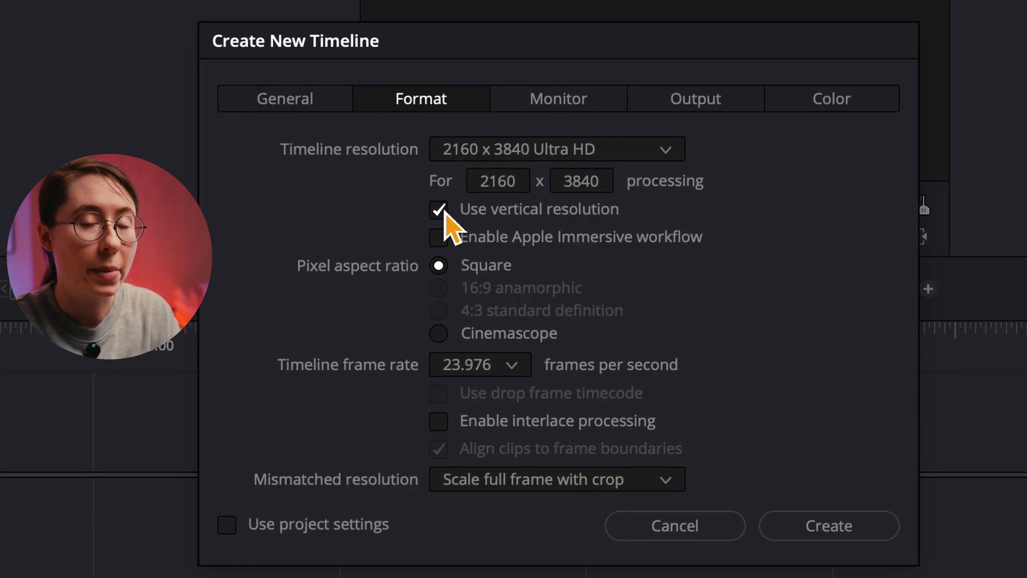
click(439, 209)
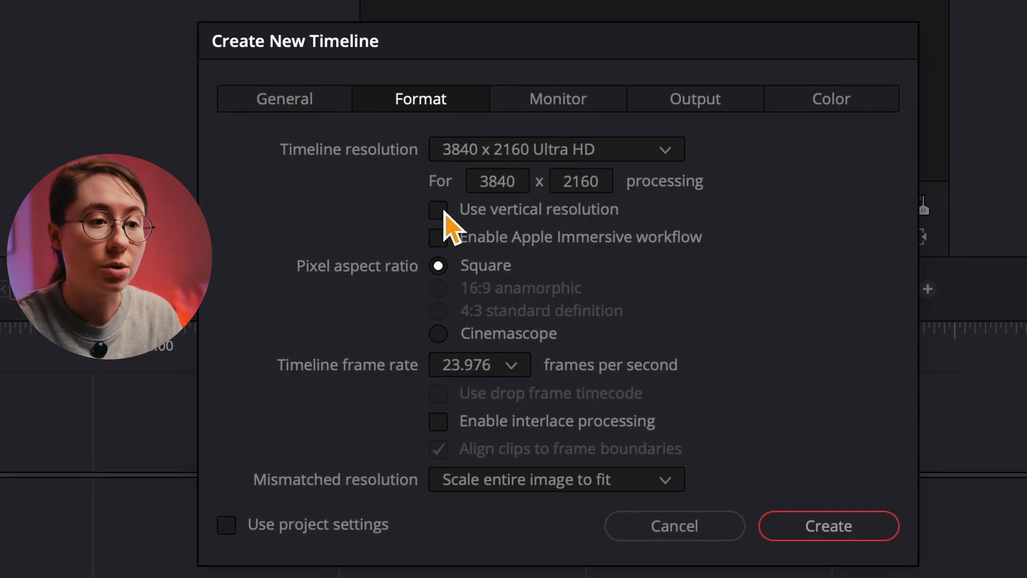
mouse_move(534, 217)
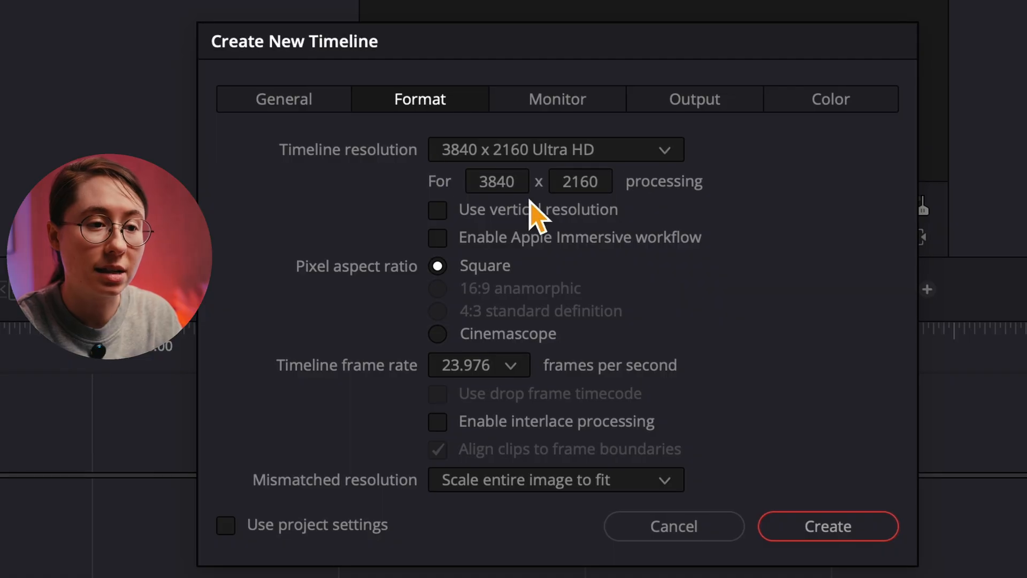
mouse_move(632, 213)
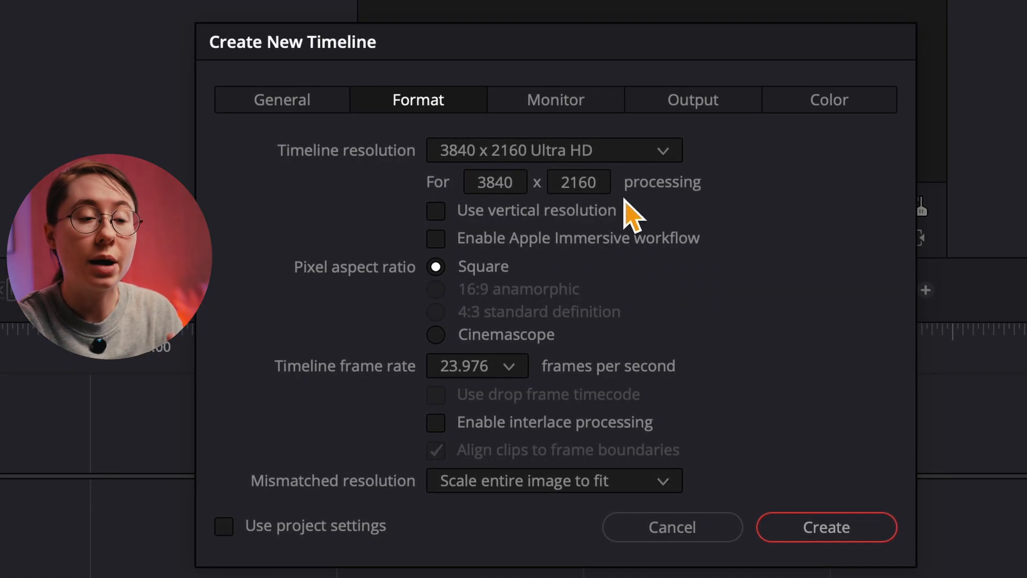
mouse_move(708, 206)
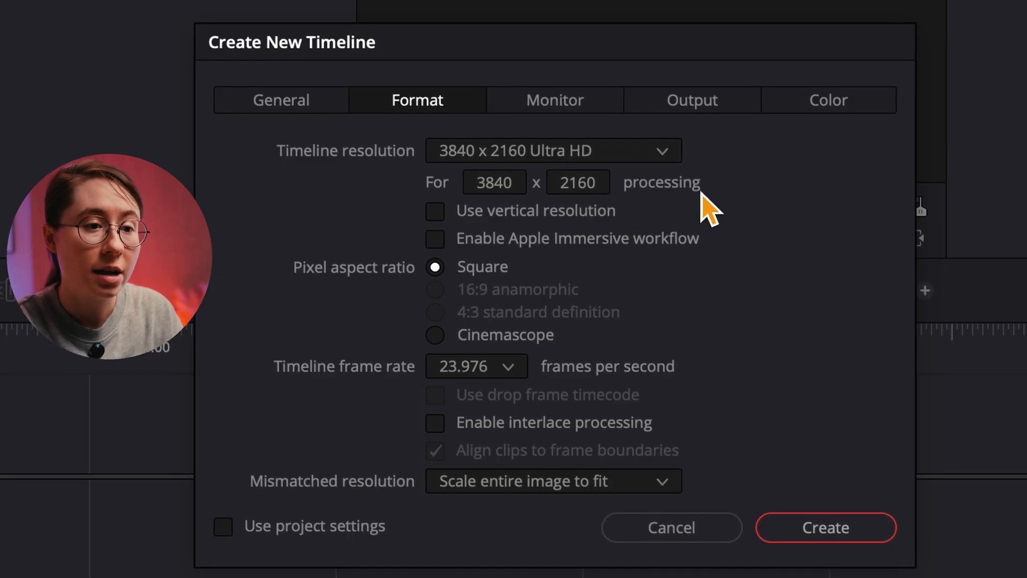
click(553, 151)
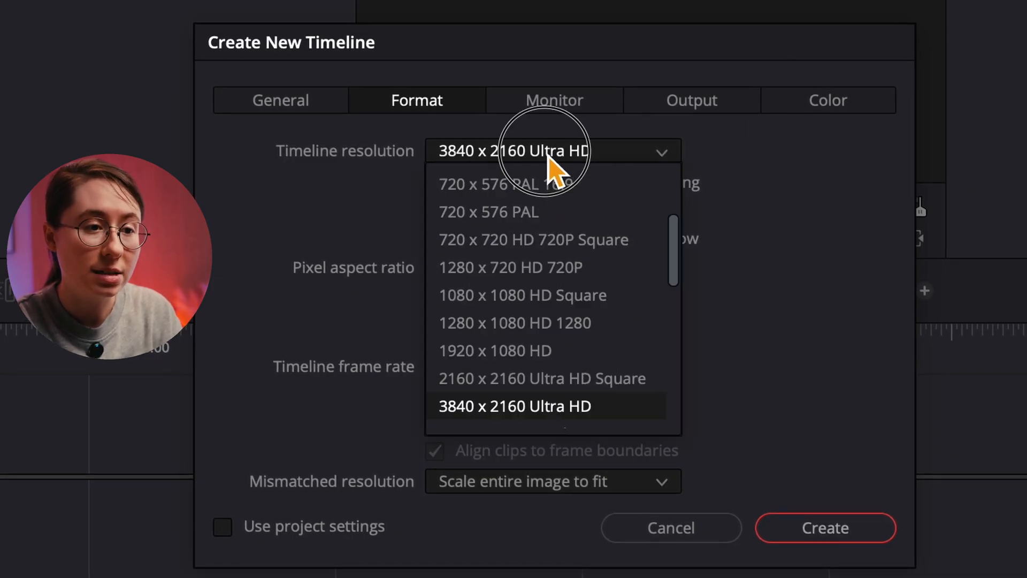
mouse_move(531, 360)
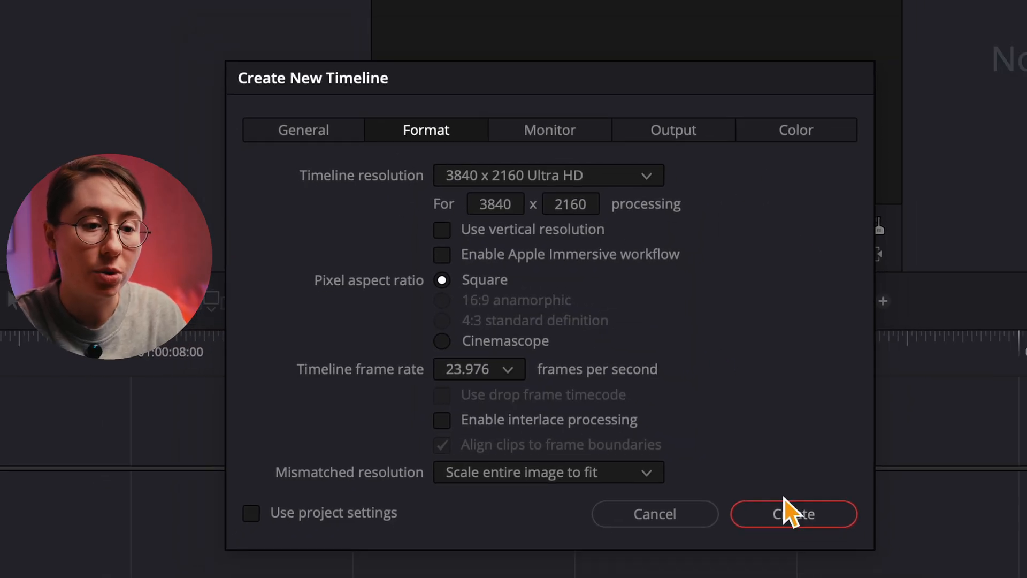
click(793, 514)
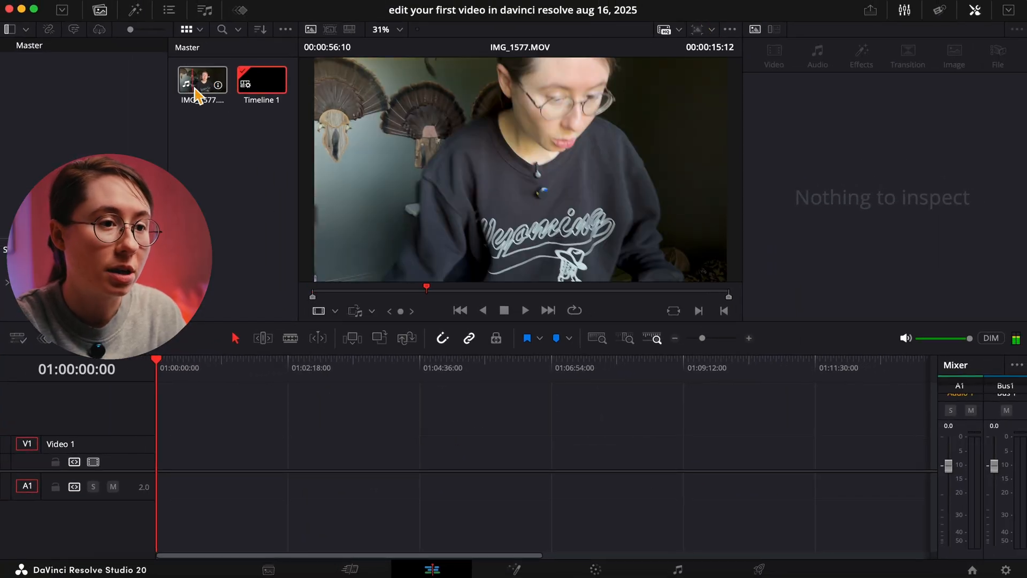
Step: Drag IMG_1577.MOV onto the timeline and select the leading gap to remove it
drag(202, 80, 190, 357)
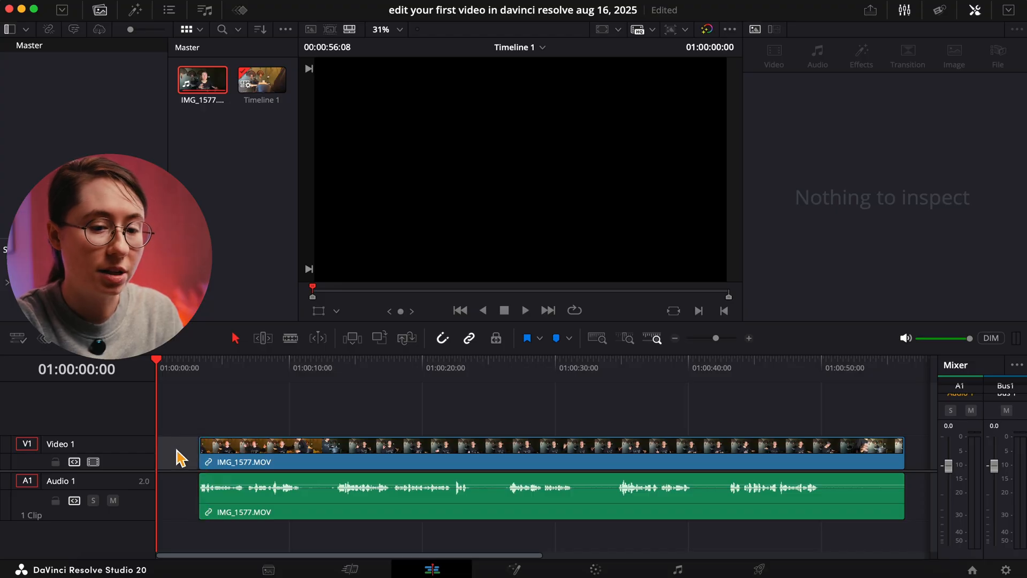
click(459, 446)
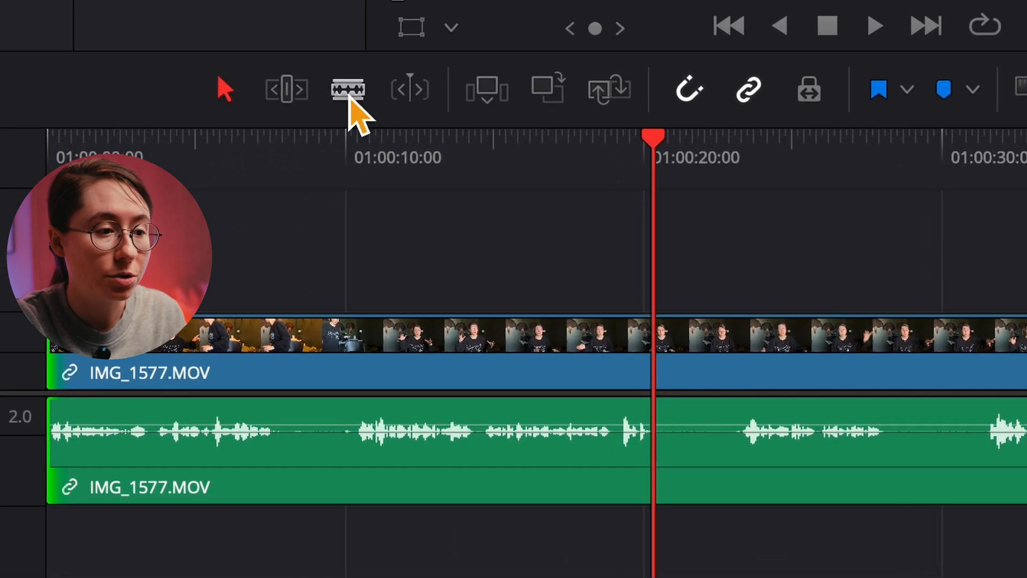
mouse_move(346, 90)
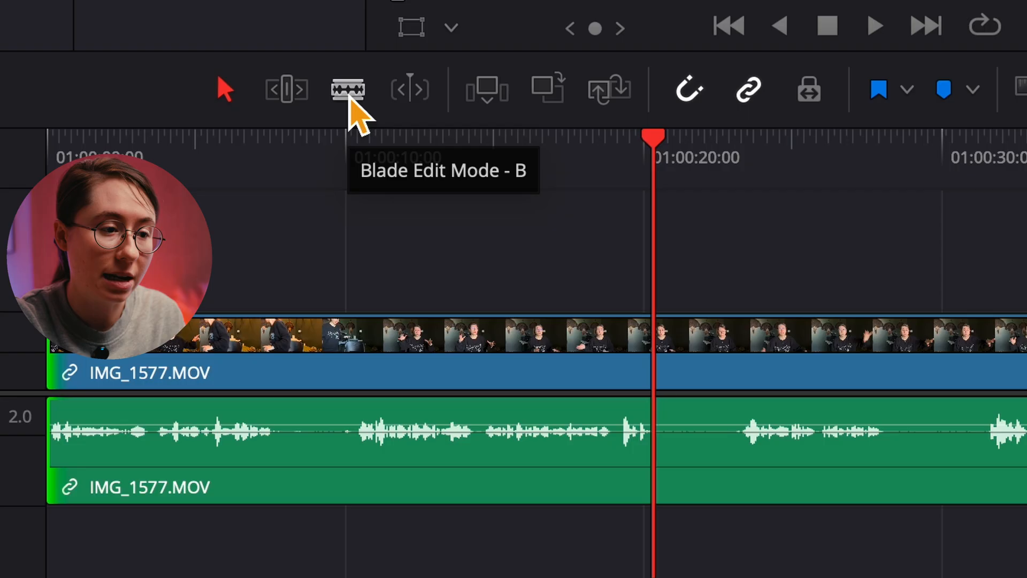
Step: Blade the clip at 01:00:20 and 01:00:23, then select the short middle piece
click(346, 89)
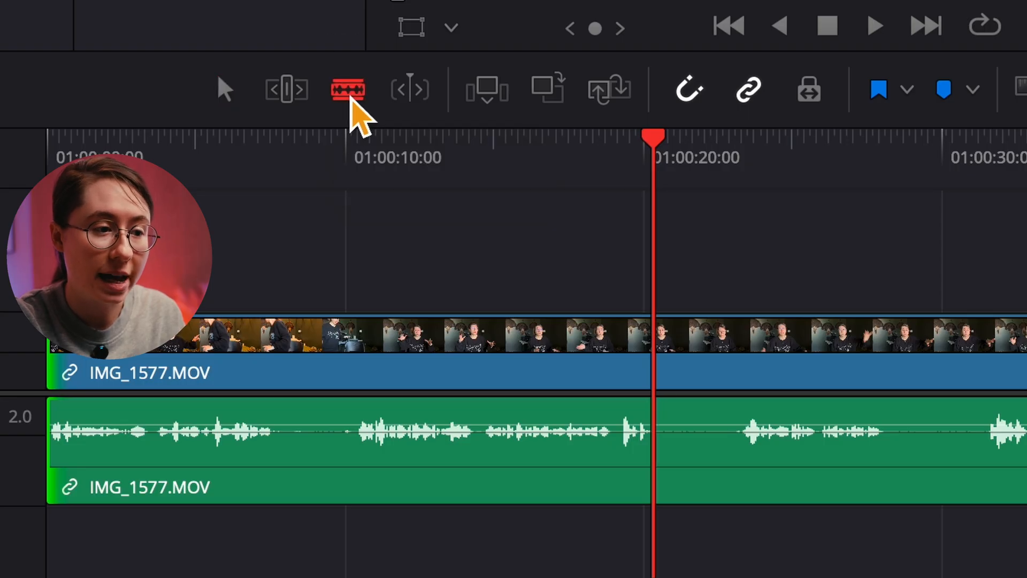
mouse_move(675, 357)
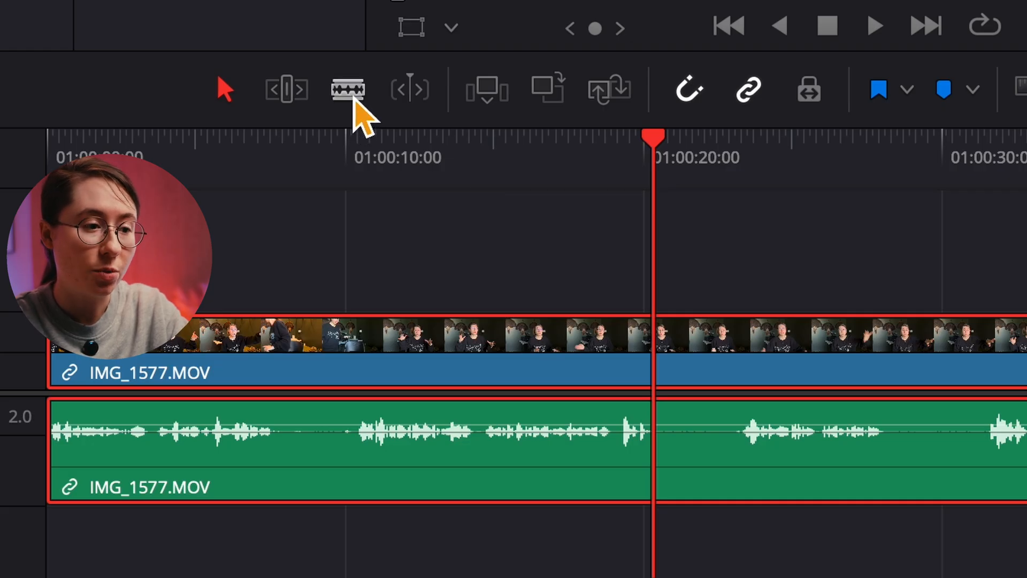
mouse_move(346, 90)
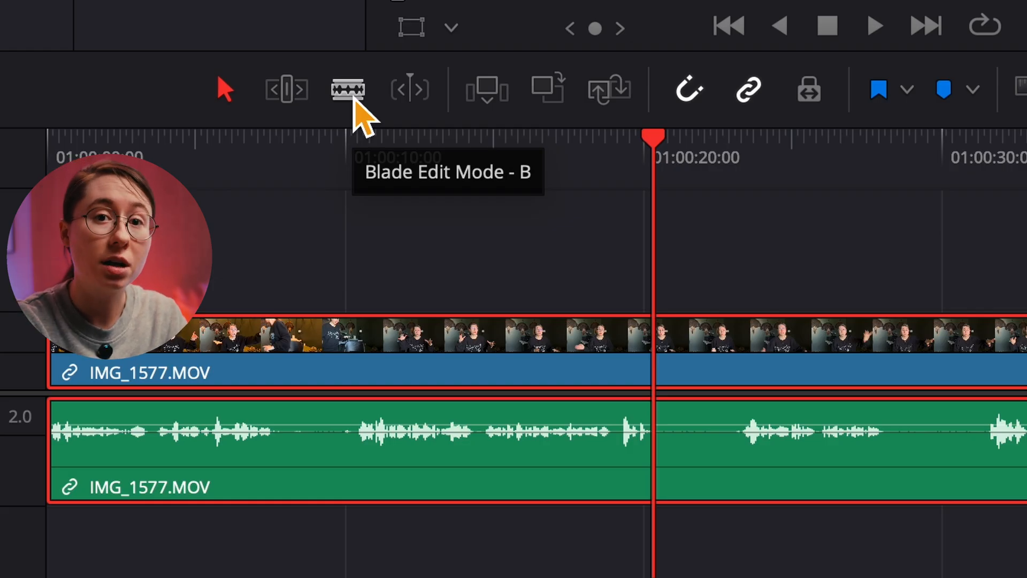
mouse_move(226, 91)
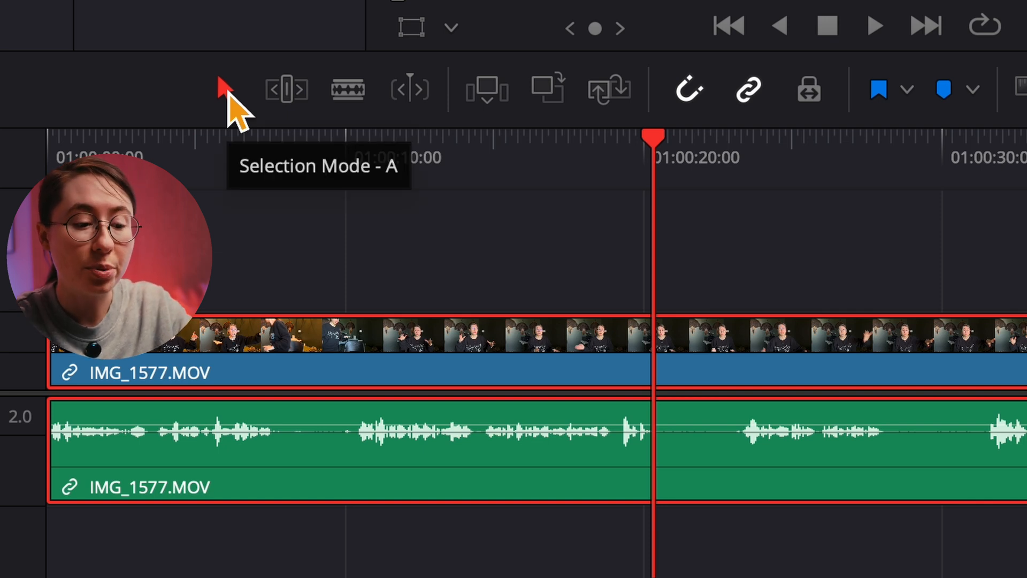
click(347, 89)
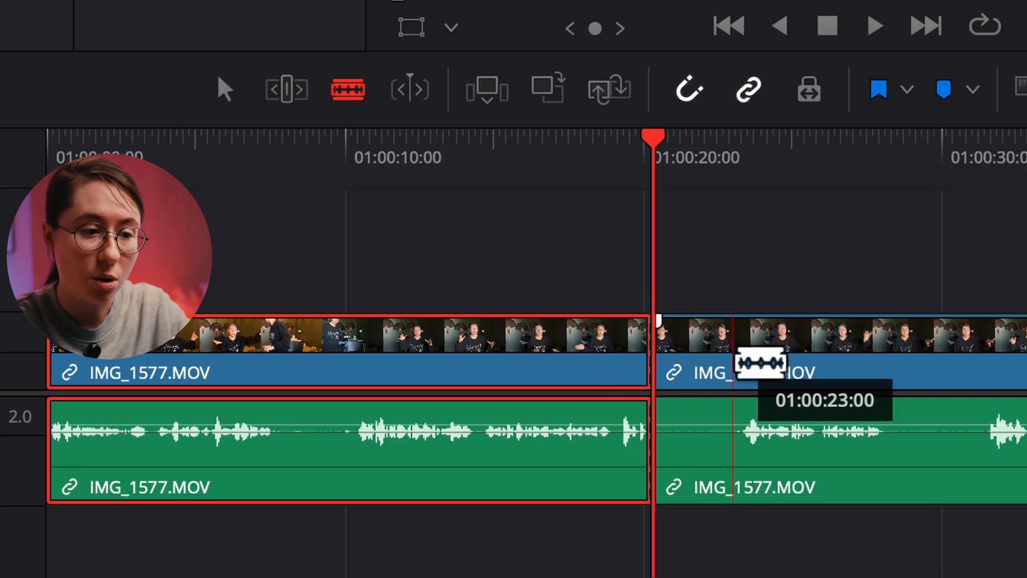
click(741, 370)
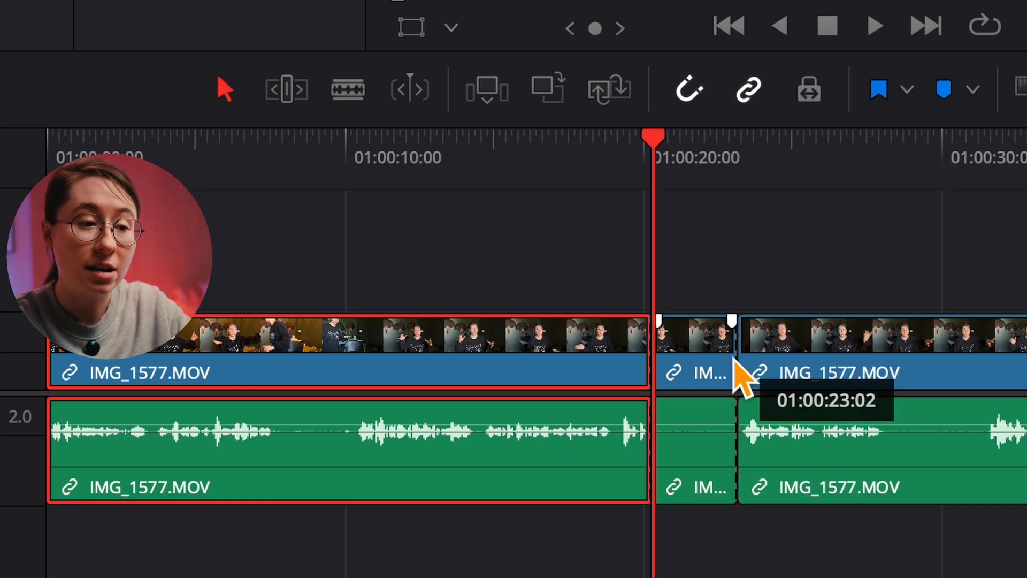
mouse_move(708, 376)
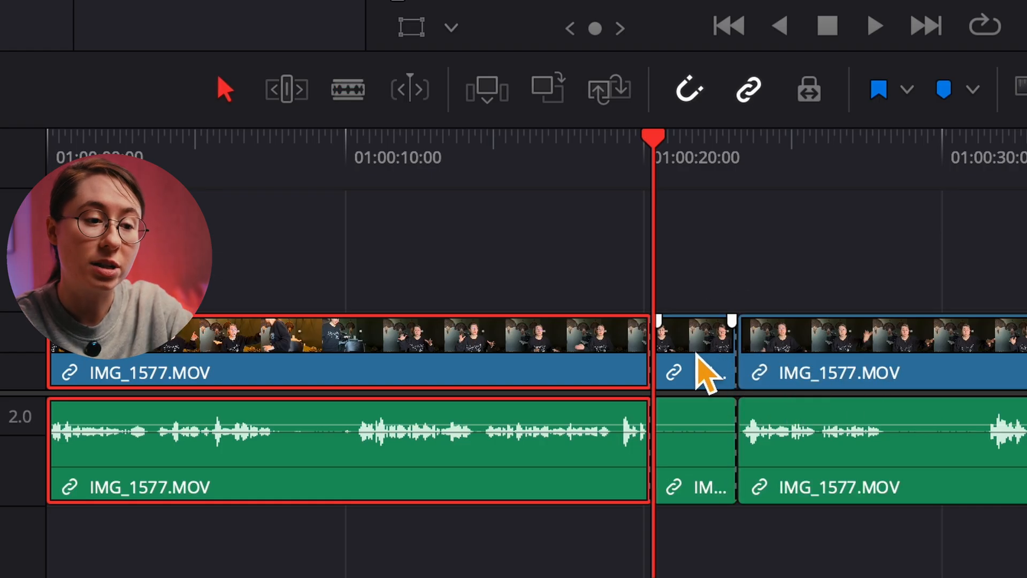
mouse_move(704, 374)
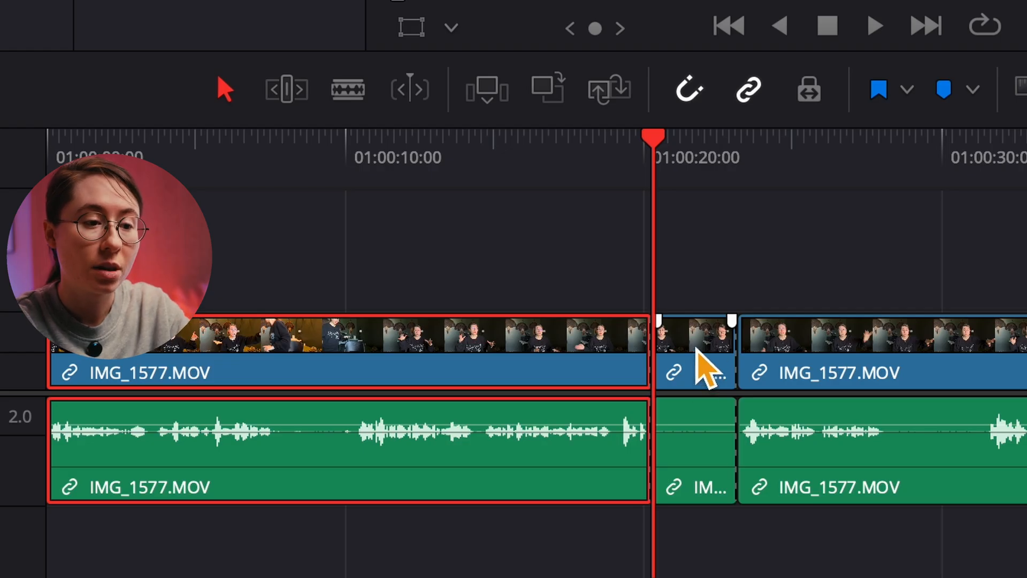
click(694, 354)
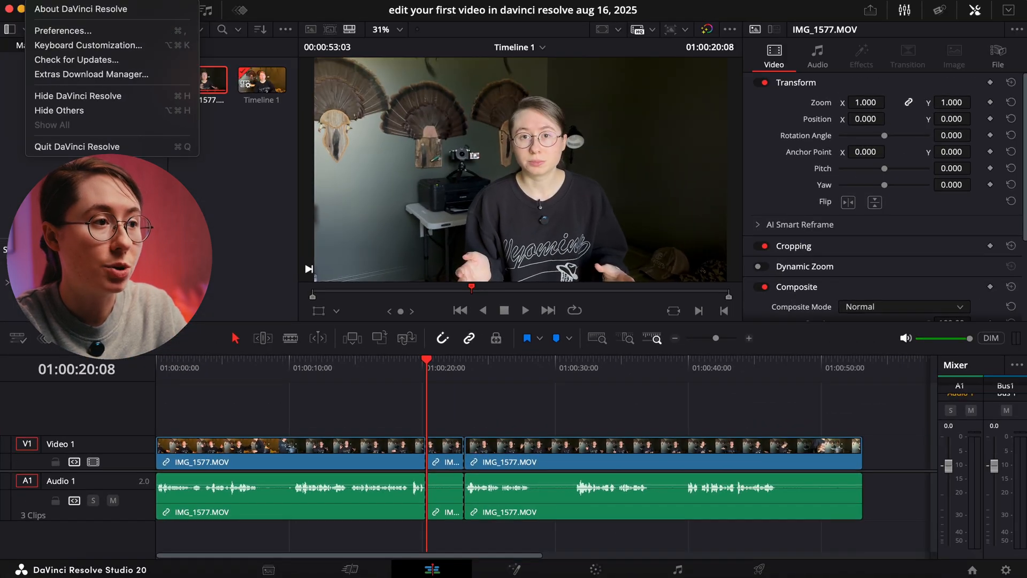
mouse_move(89, 44)
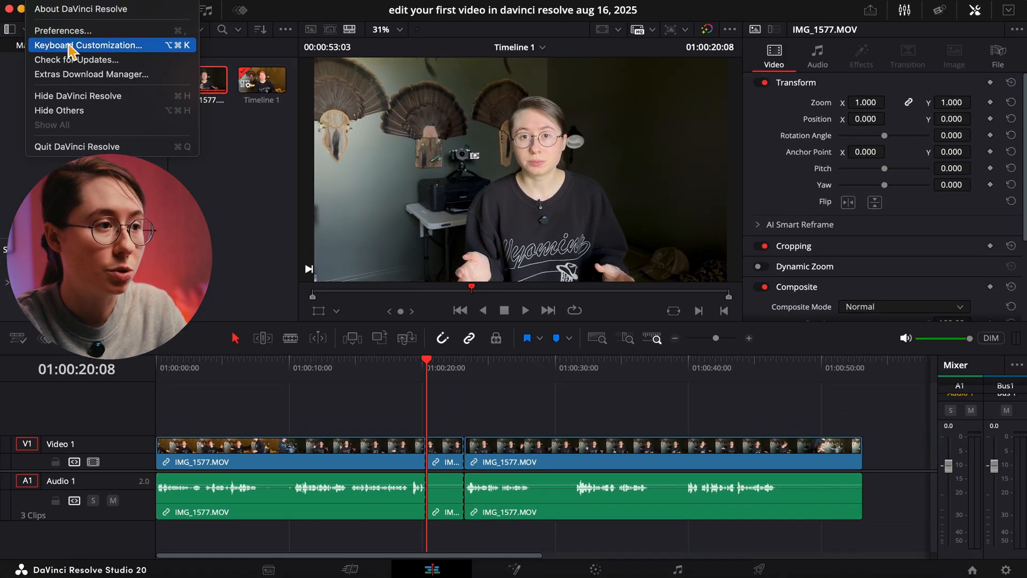
click(89, 44)
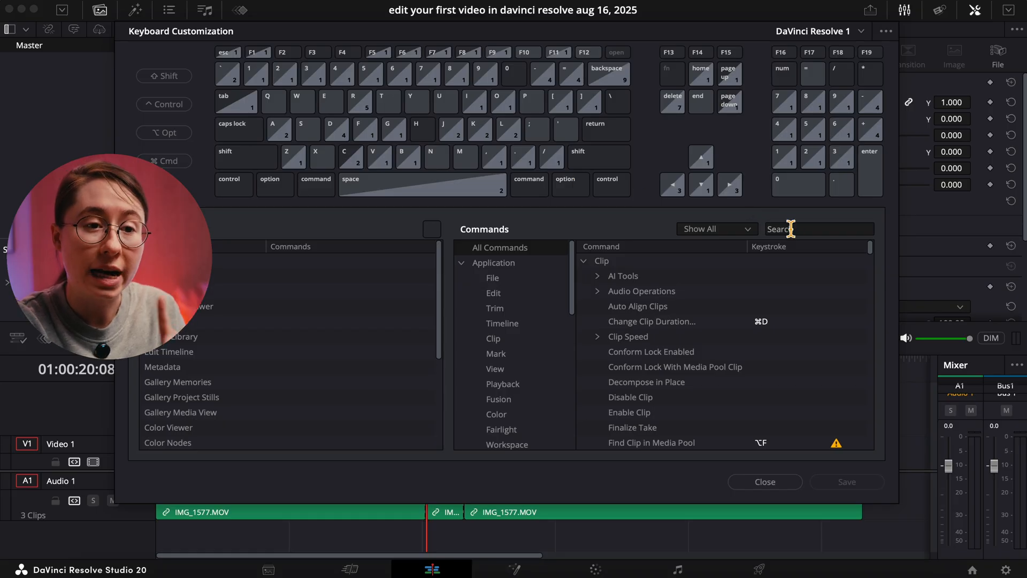
text(r)
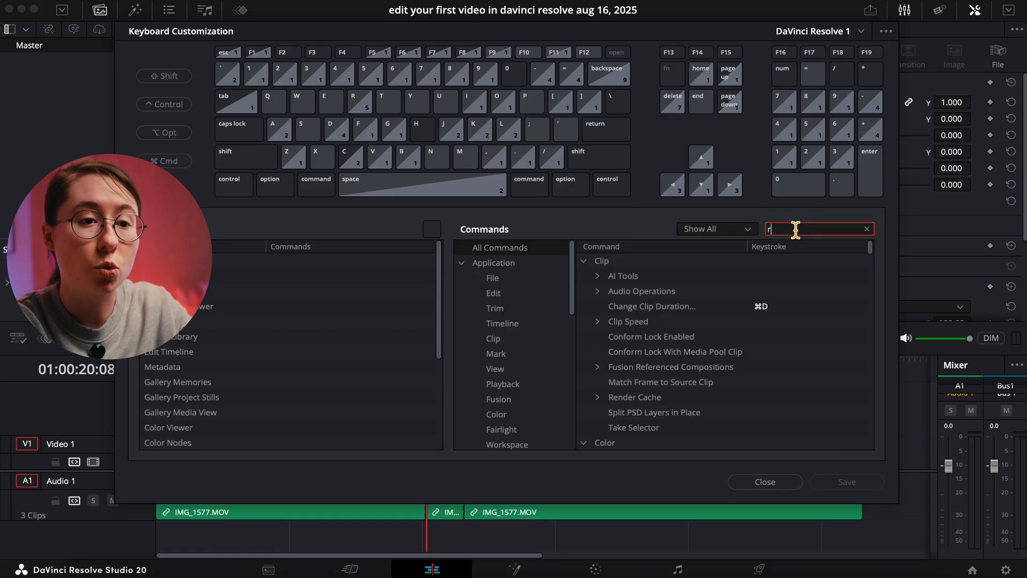
text(ipple de)
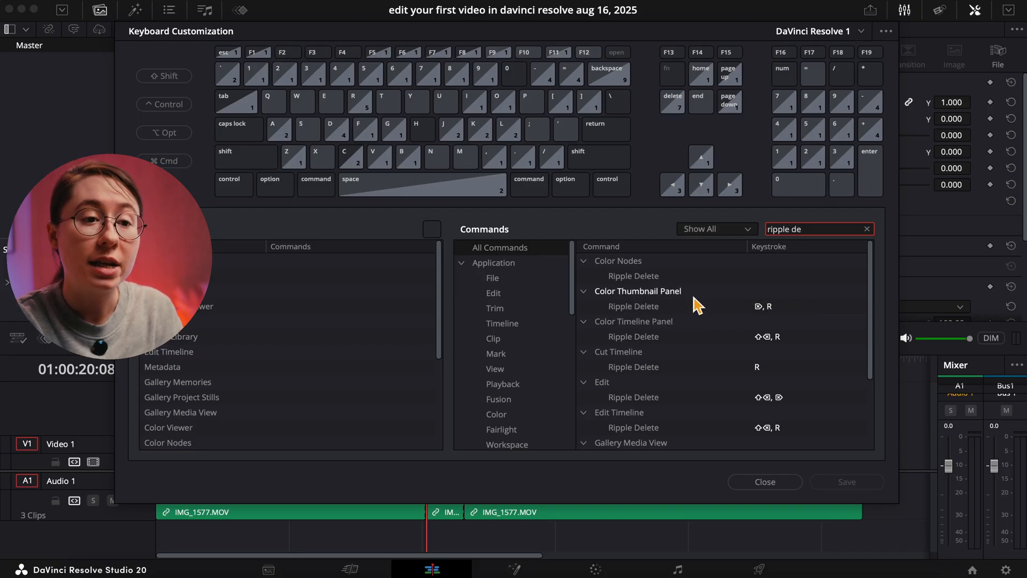
mouse_move(631, 361)
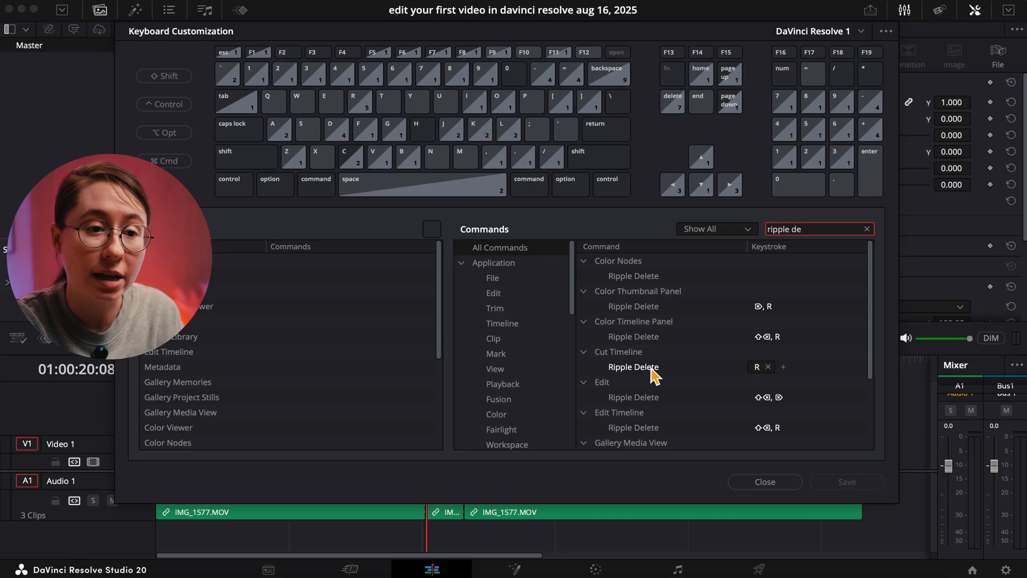
mouse_move(800, 377)
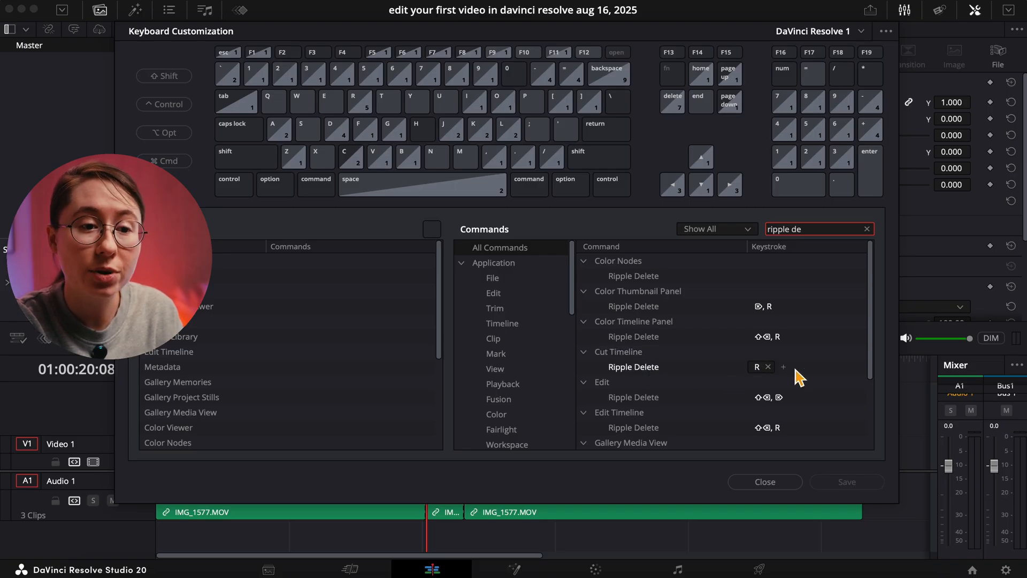
mouse_move(741, 375)
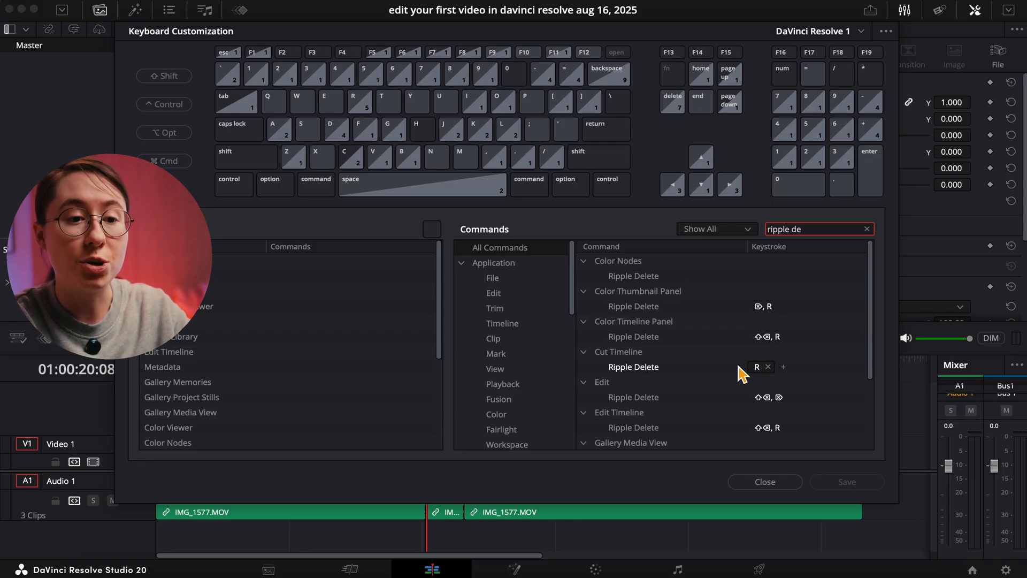
click(764, 481)
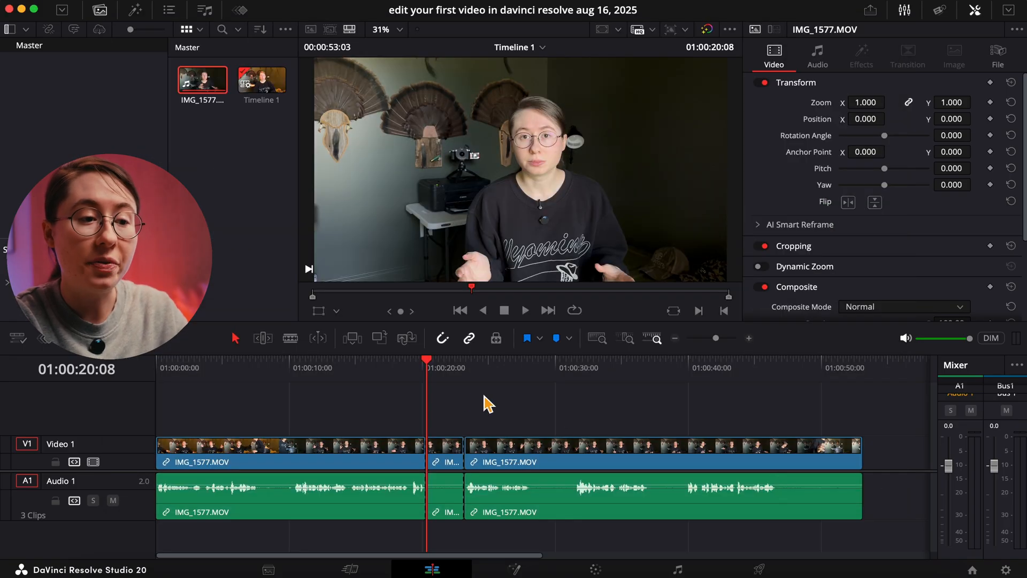
Step: Blade the unwanted section after 20 seconds, select it, and ripple delete it
click(444, 453)
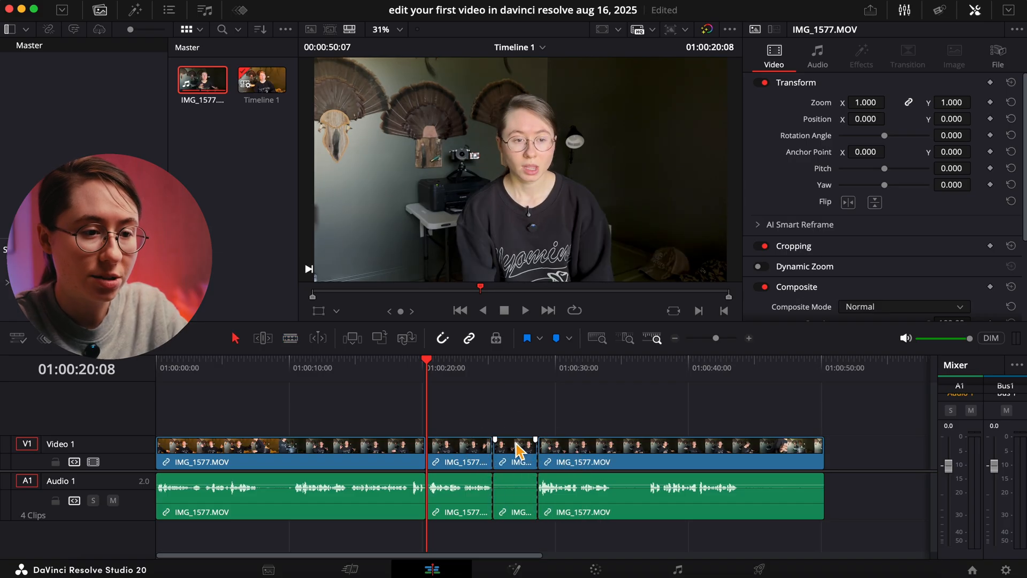
click(514, 452)
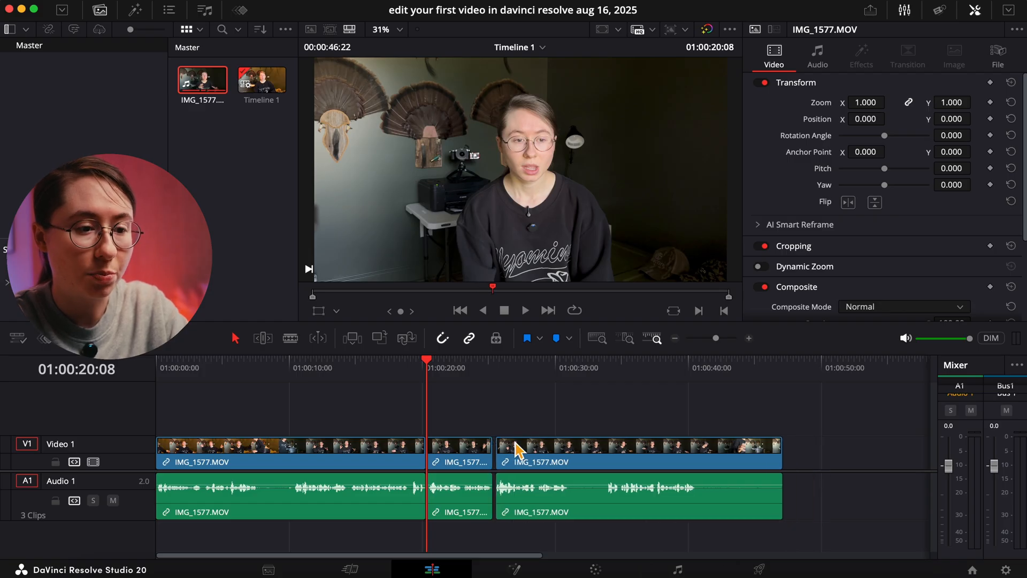
click(290, 338)
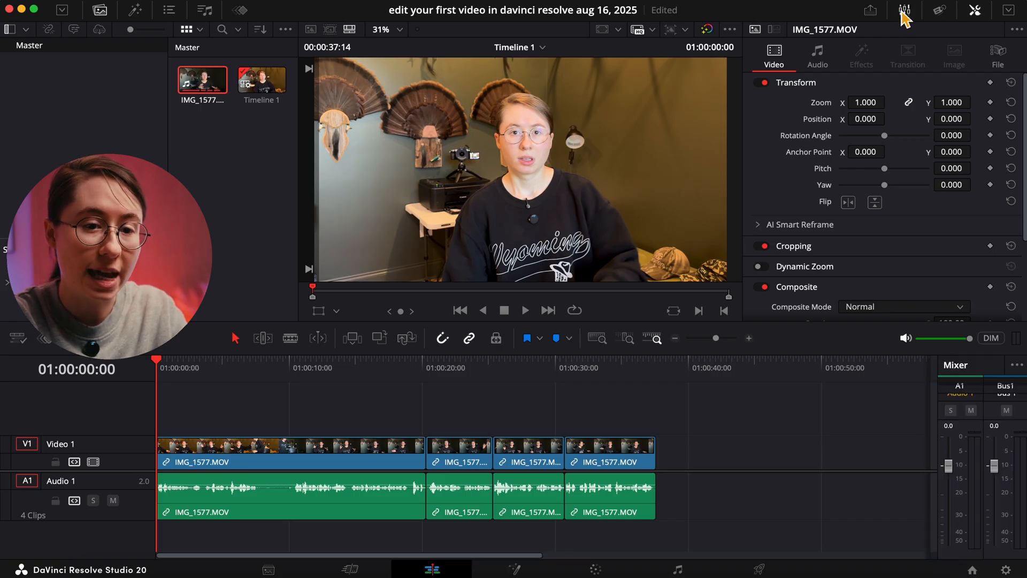
mouse_move(968, 446)
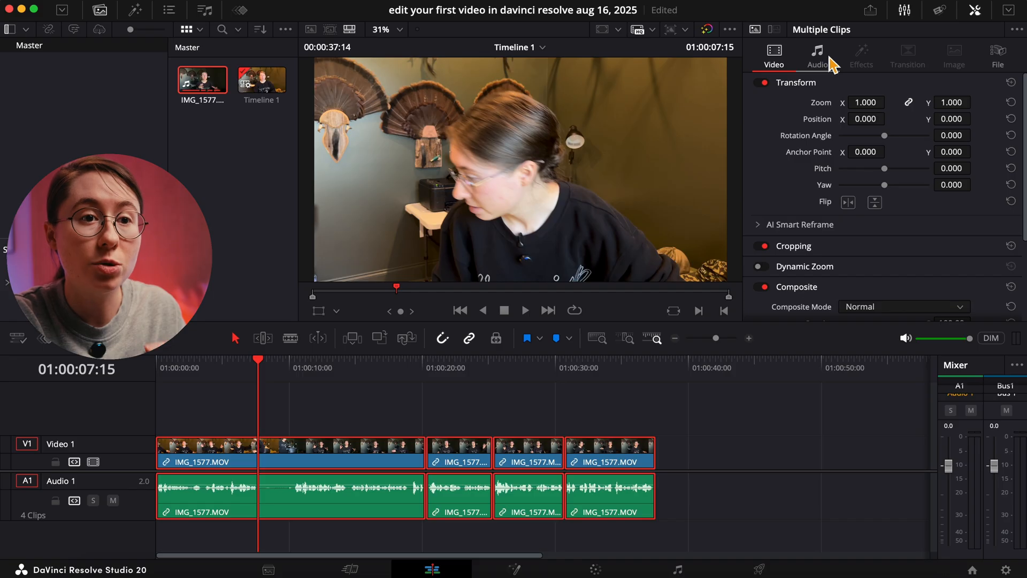
Step: Set Volume to 0.2 for all four clips in the Inspector's Audio tab, then deselect
click(817, 56)
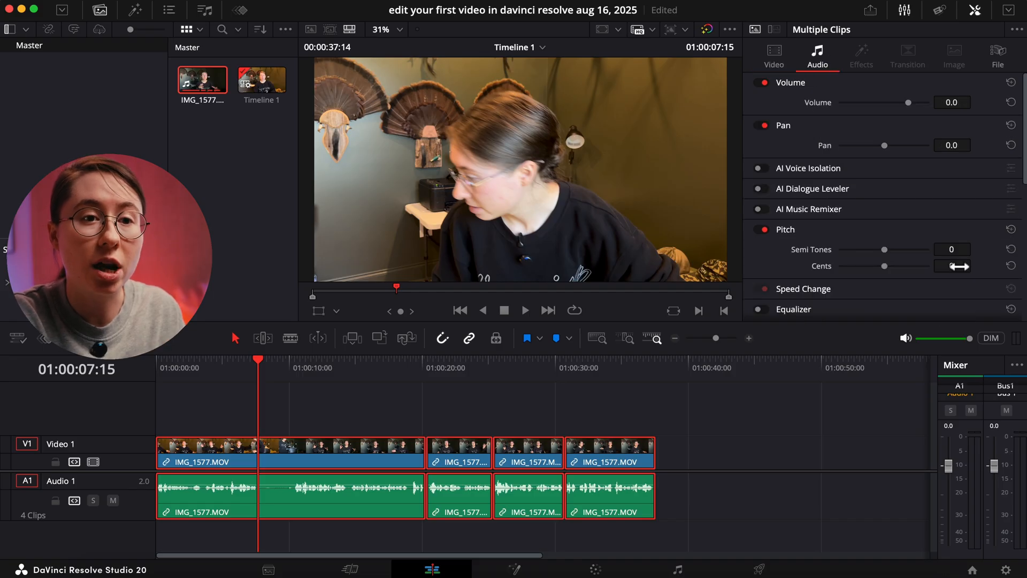
click(975, 12)
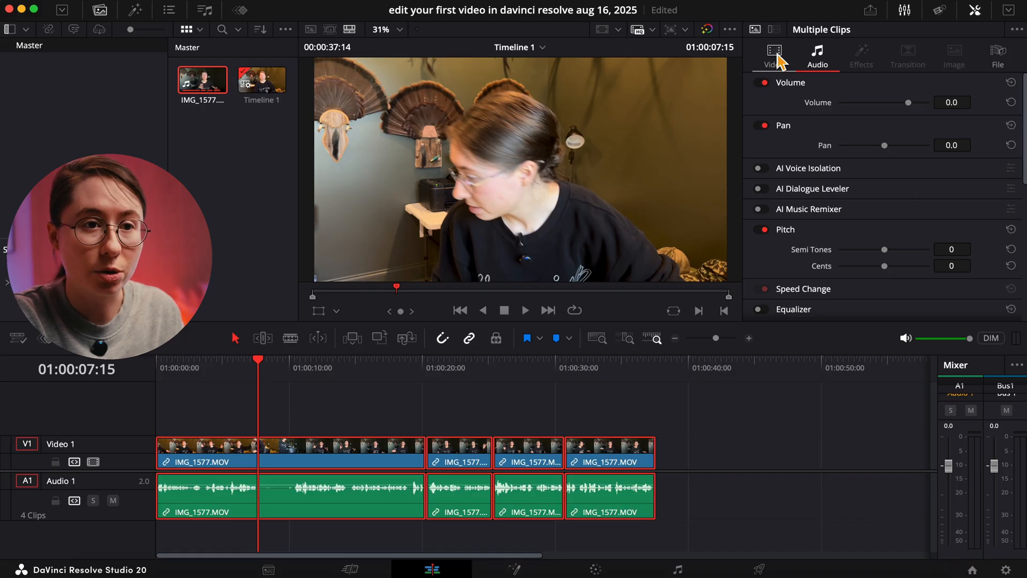
click(774, 55)
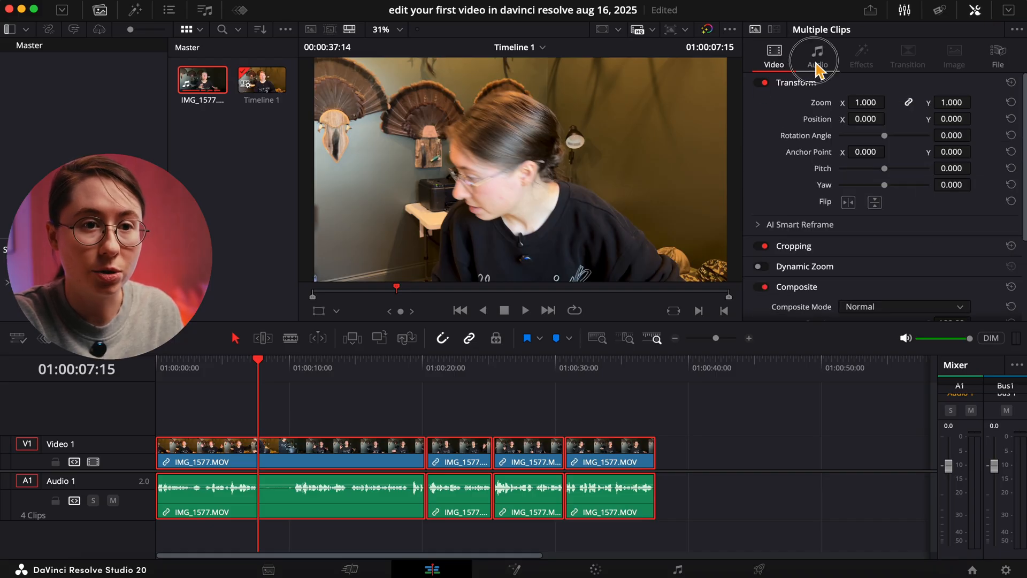
click(817, 56)
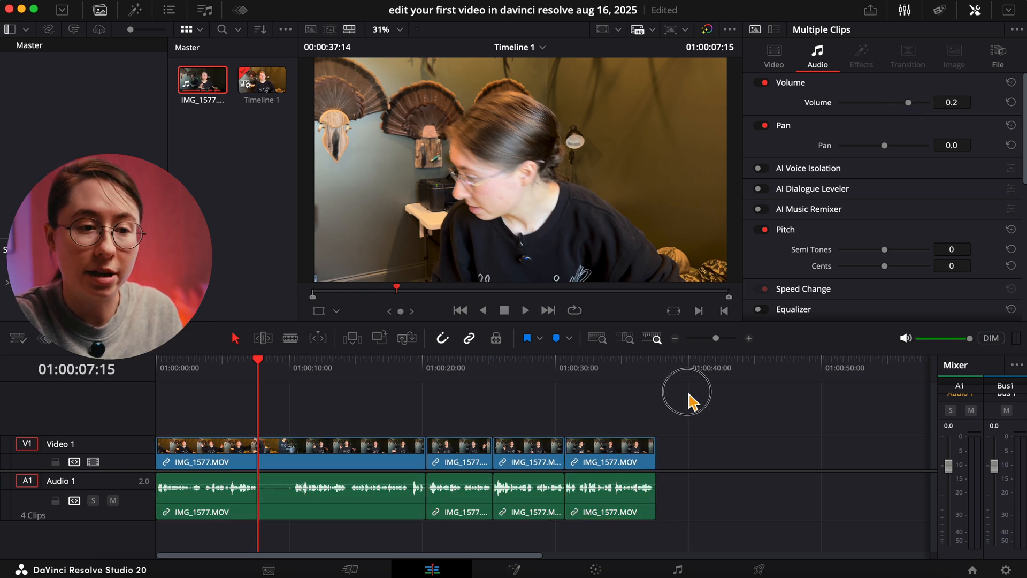
click(449, 368)
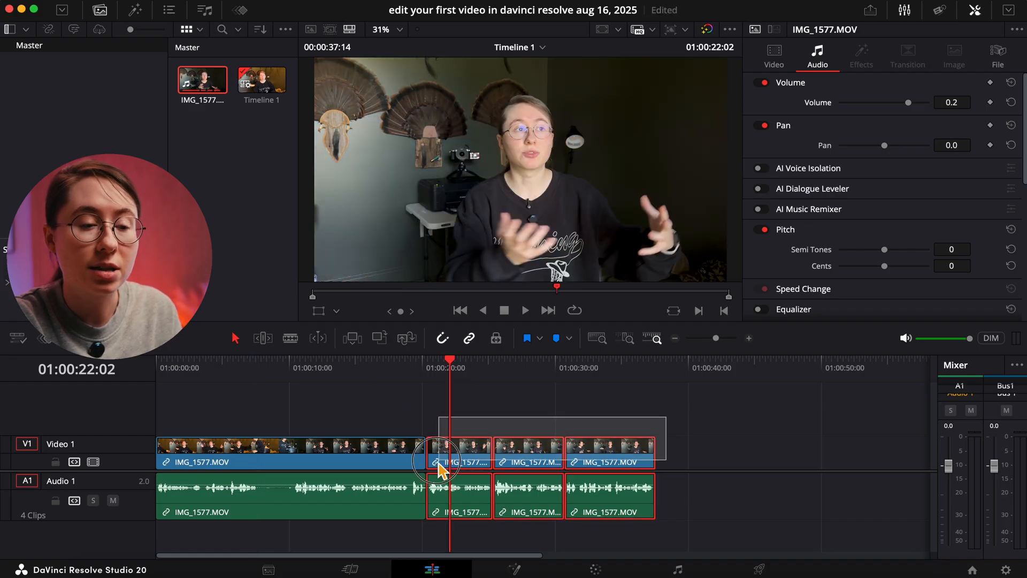
Step: Set Transform Zoom to 1.19 and Position X to -114 on the selected clips
click(774, 55)
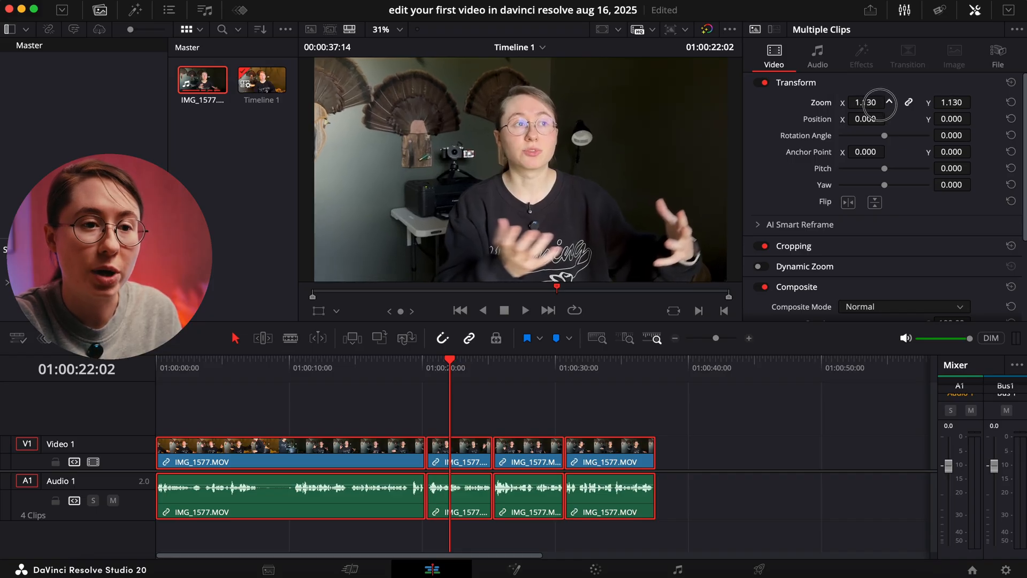
click(889, 106)
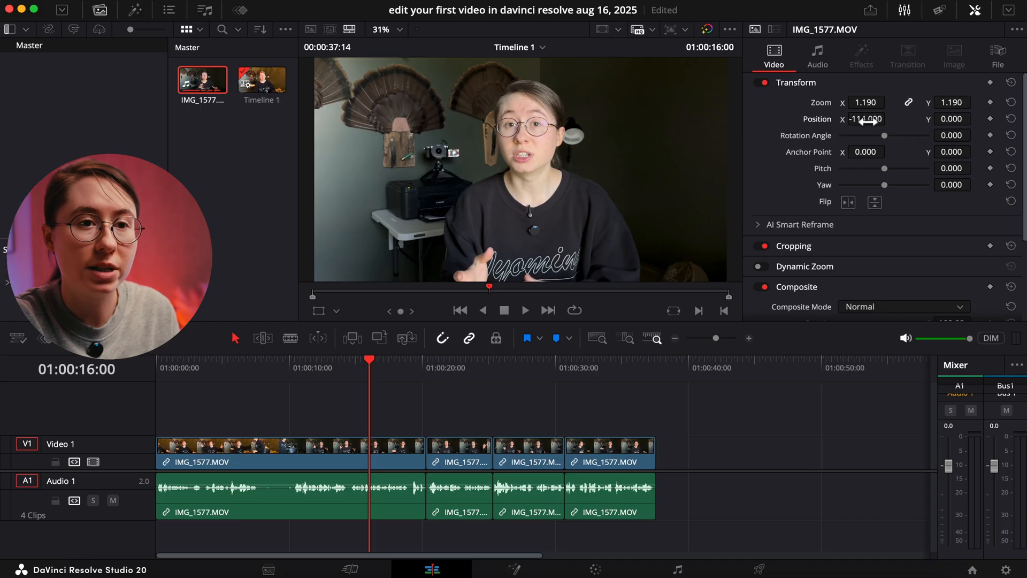
mouse_move(621, 421)
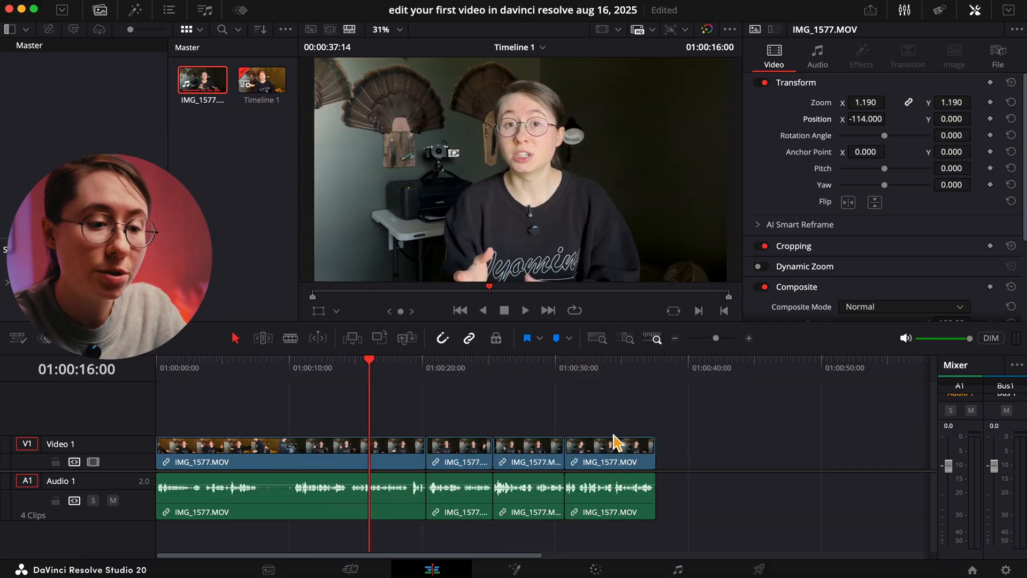
Step: Switch to the Color page and select clip 02 for grading
click(595, 569)
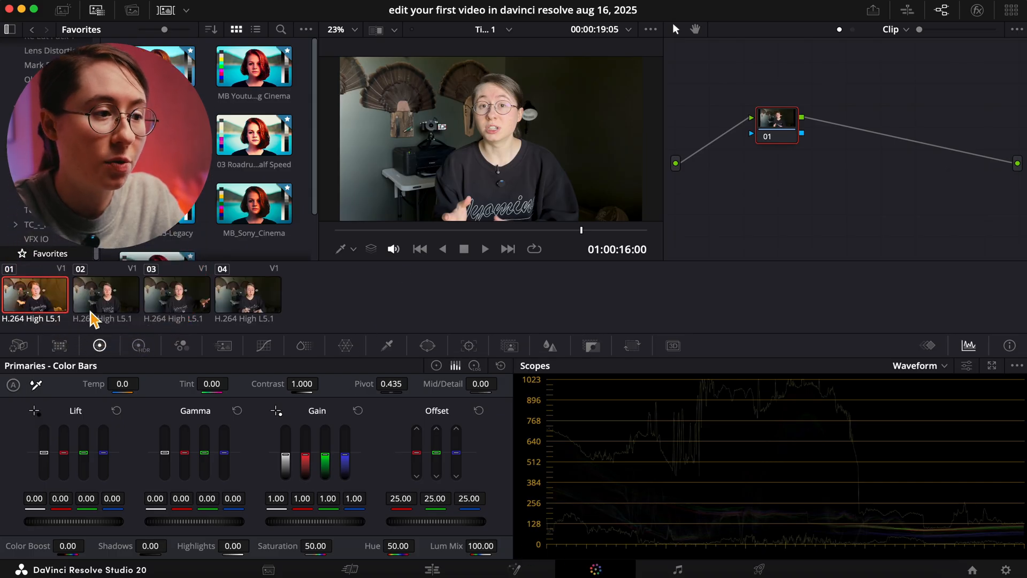
click(106, 293)
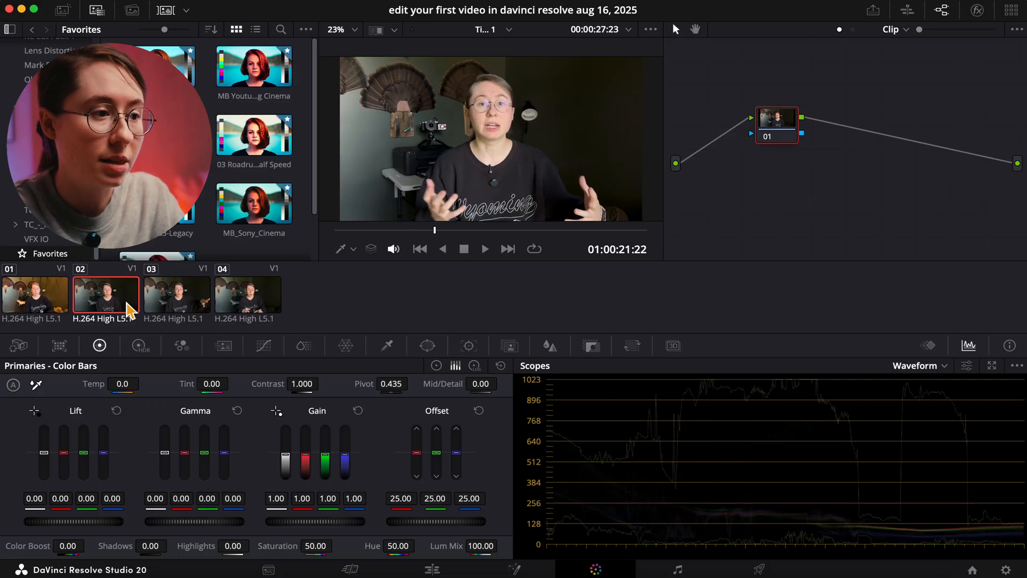
mouse_move(782, 102)
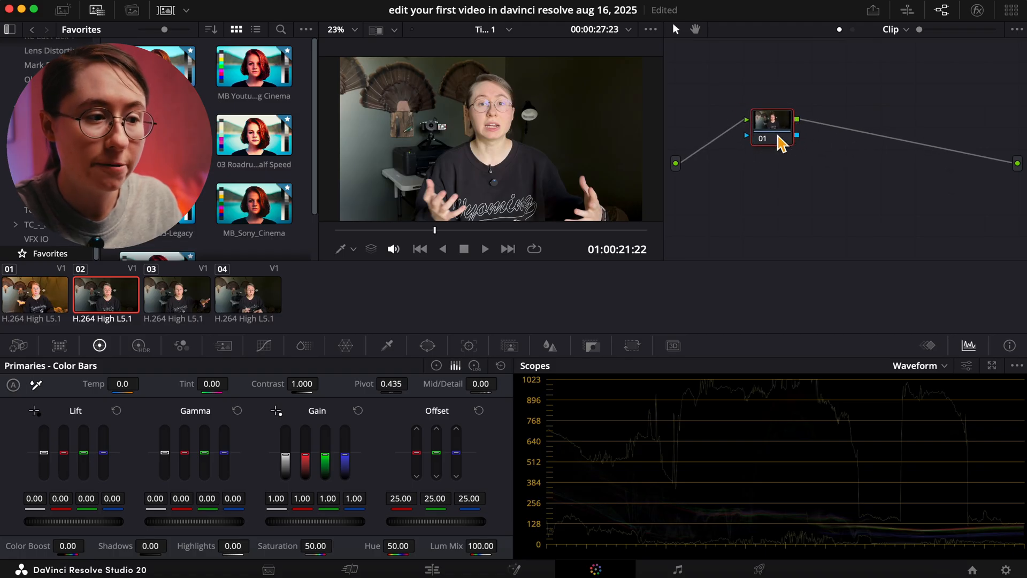
mouse_move(472, 384)
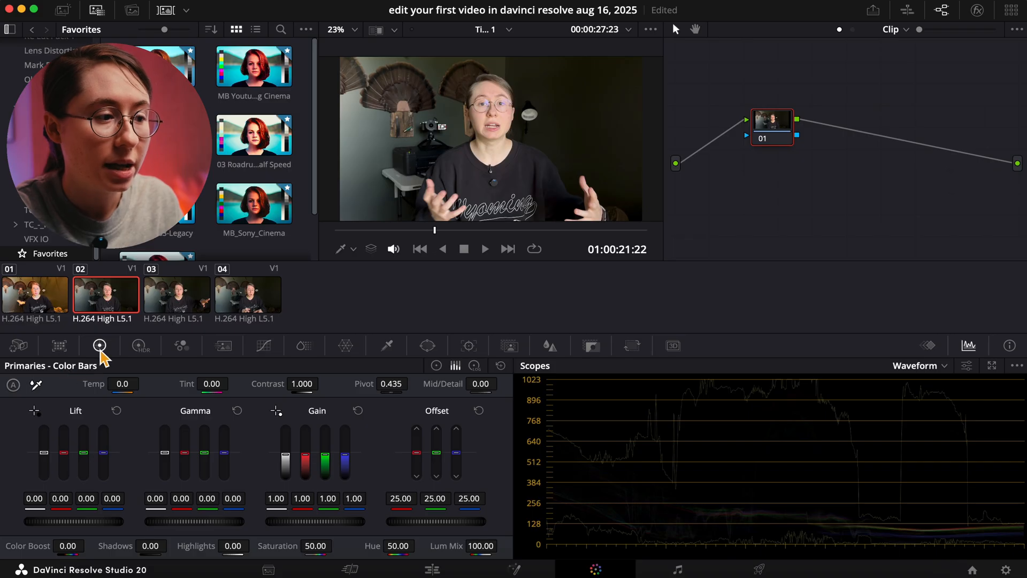
mouse_move(99, 345)
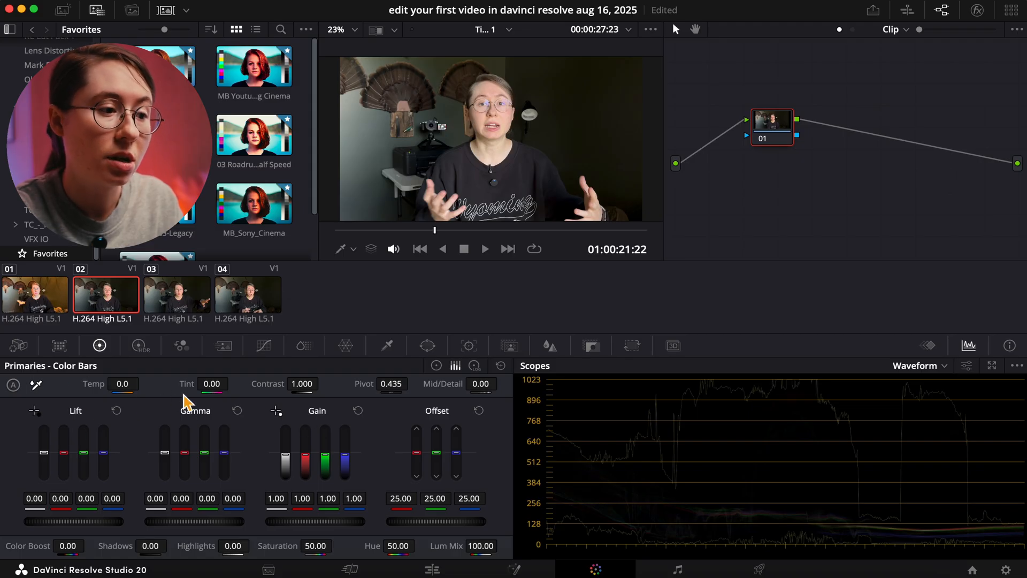
mouse_move(323, 420)
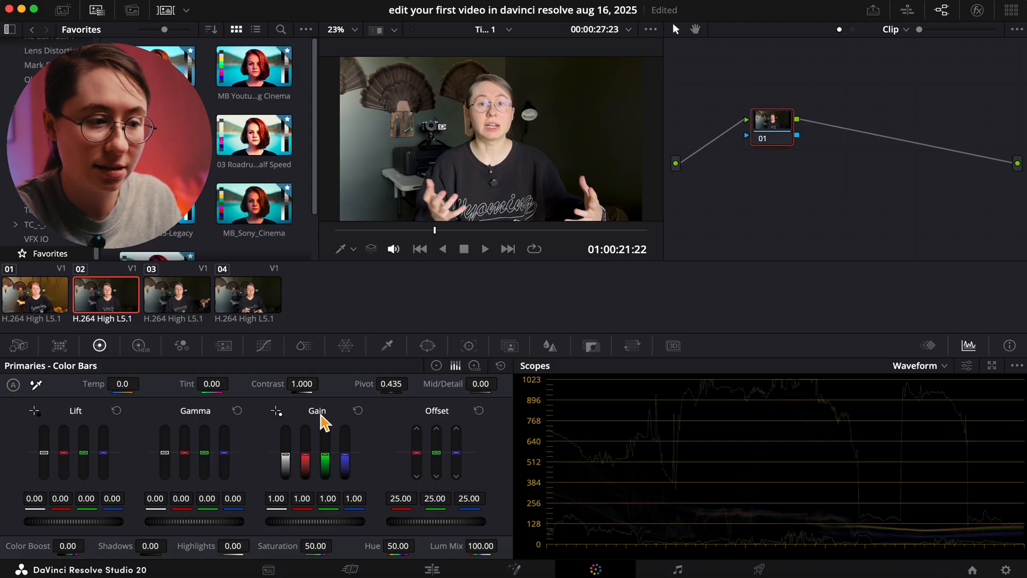
mouse_move(301, 524)
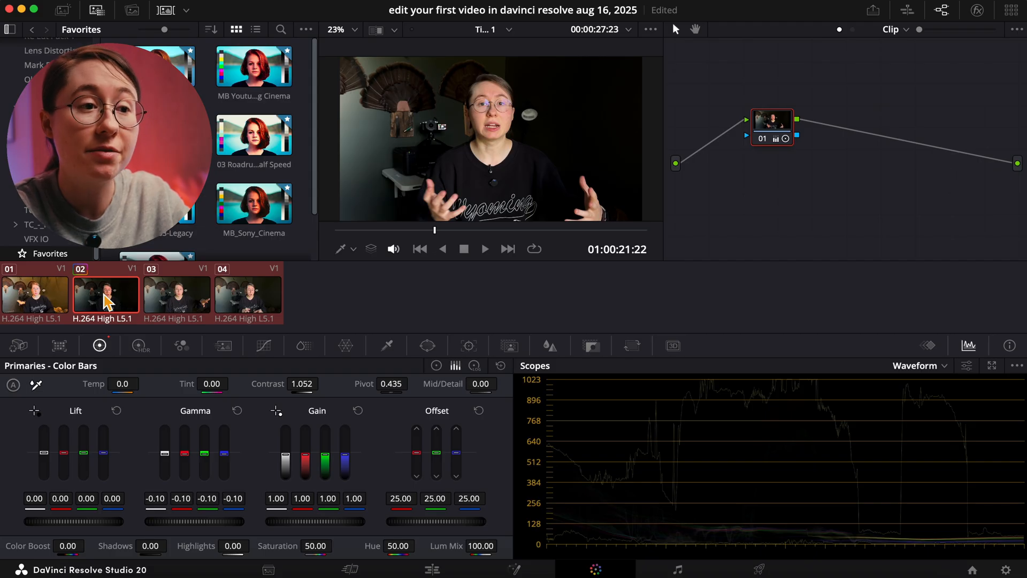
mouse_move(190, 295)
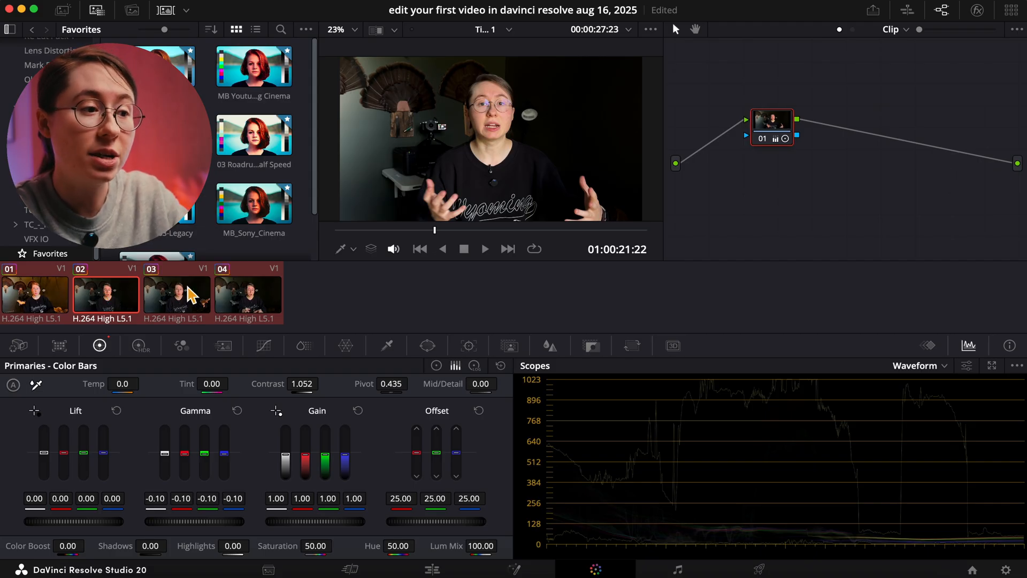
click(247, 293)
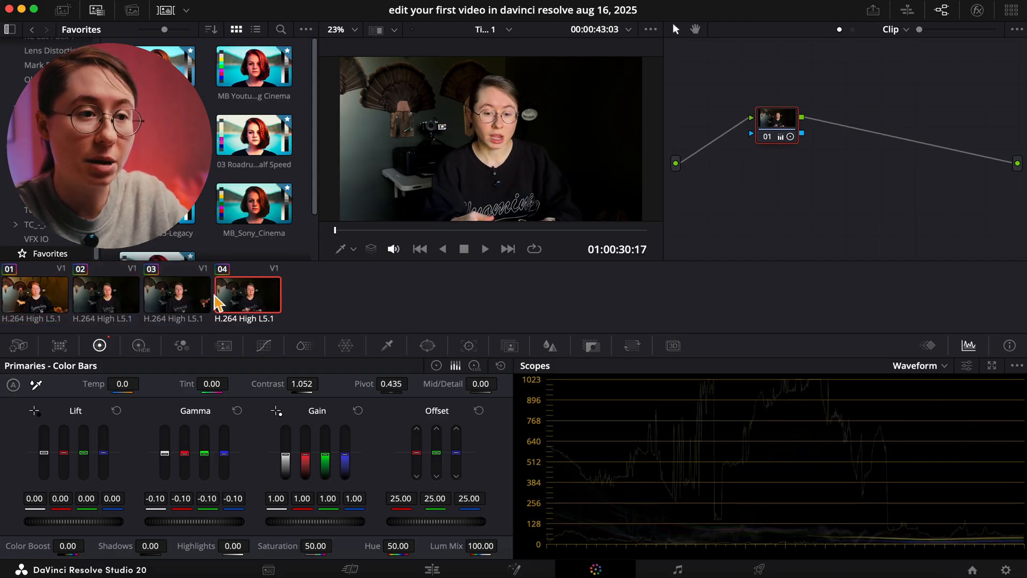
click(35, 295)
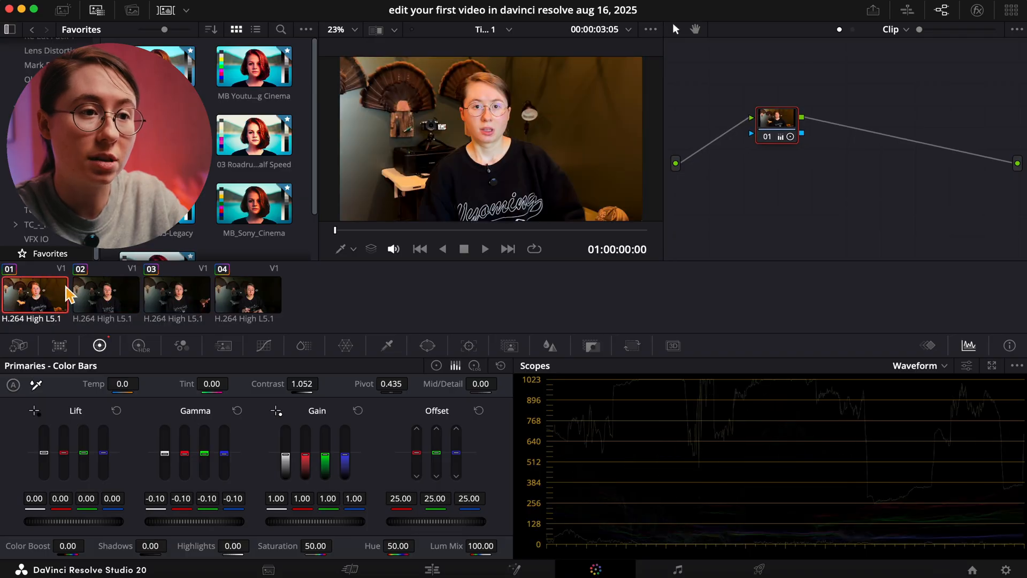
click(176, 295)
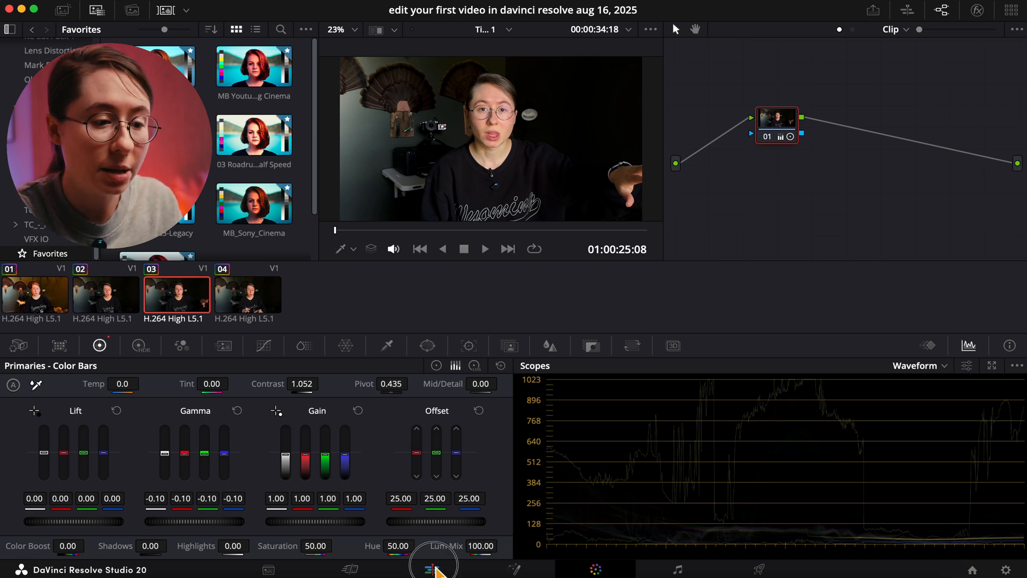
Step: Return to the Edit page and play the timeline from around 30 seconds
click(433, 569)
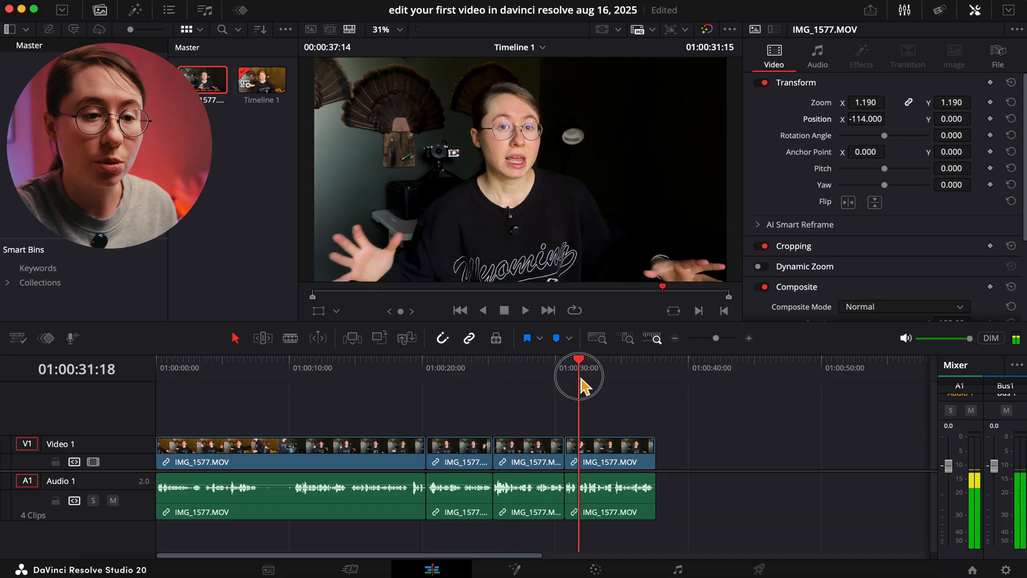
click(657, 368)
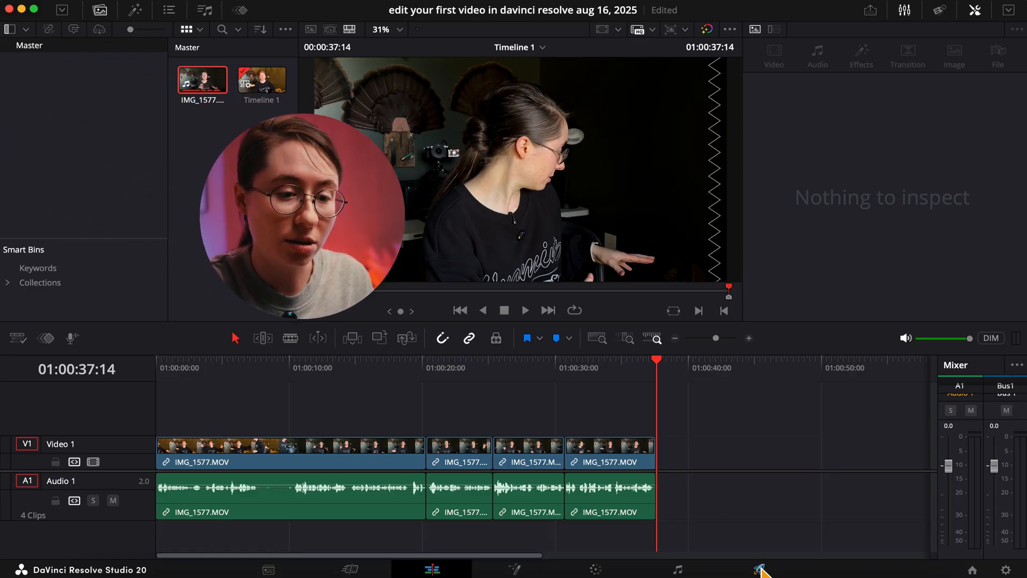
Step: On the Deliver page, start from the YouTube 1080p preset and switch to Custom Export
click(758, 569)
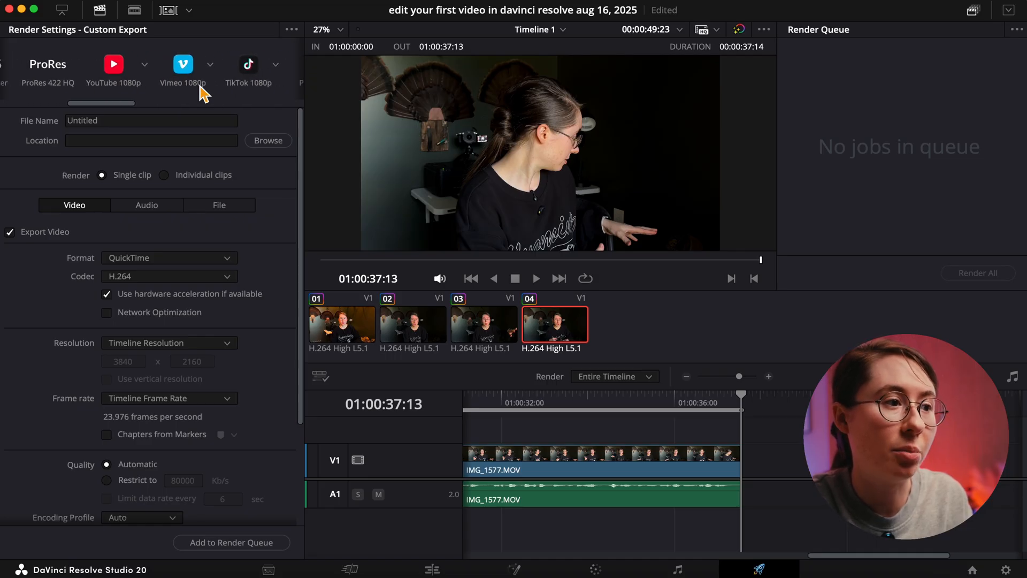
scroll(left, 3)
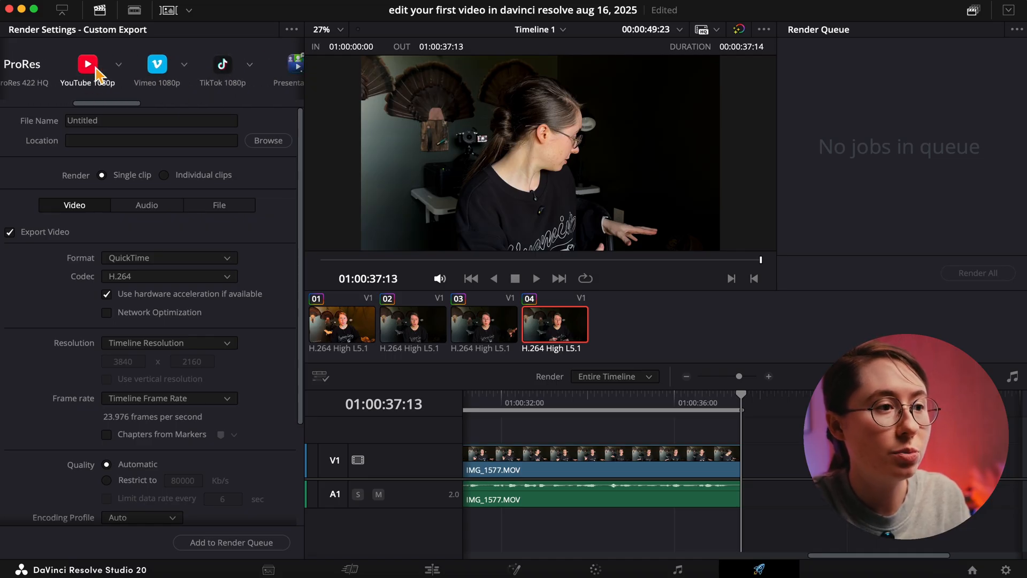
click(87, 64)
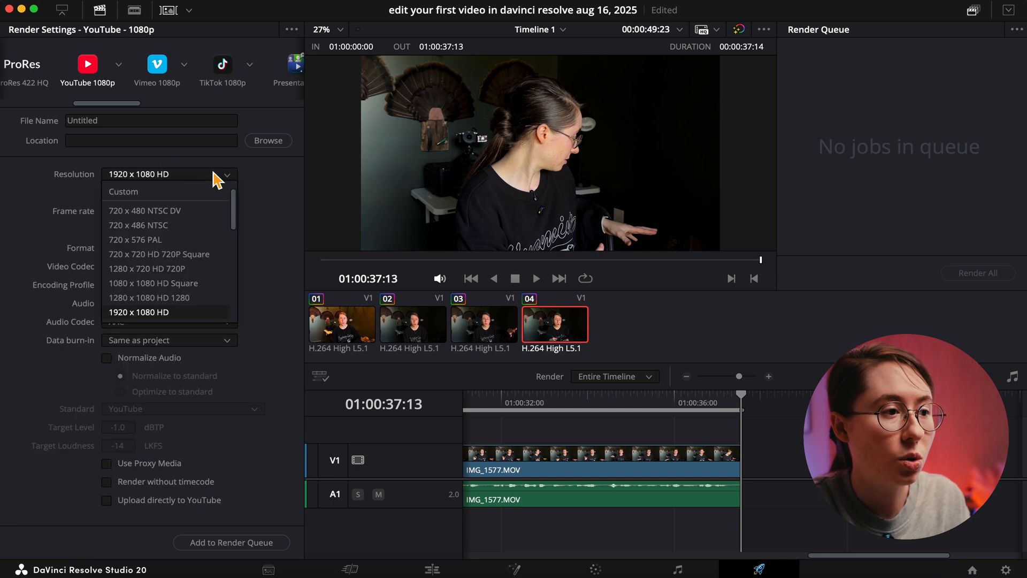
click(139, 312)
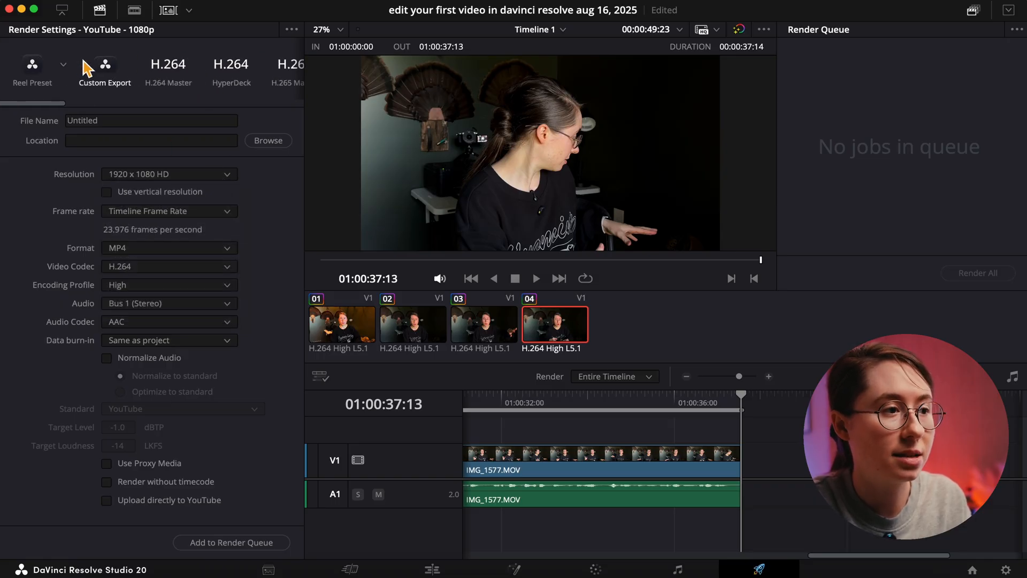
click(104, 69)
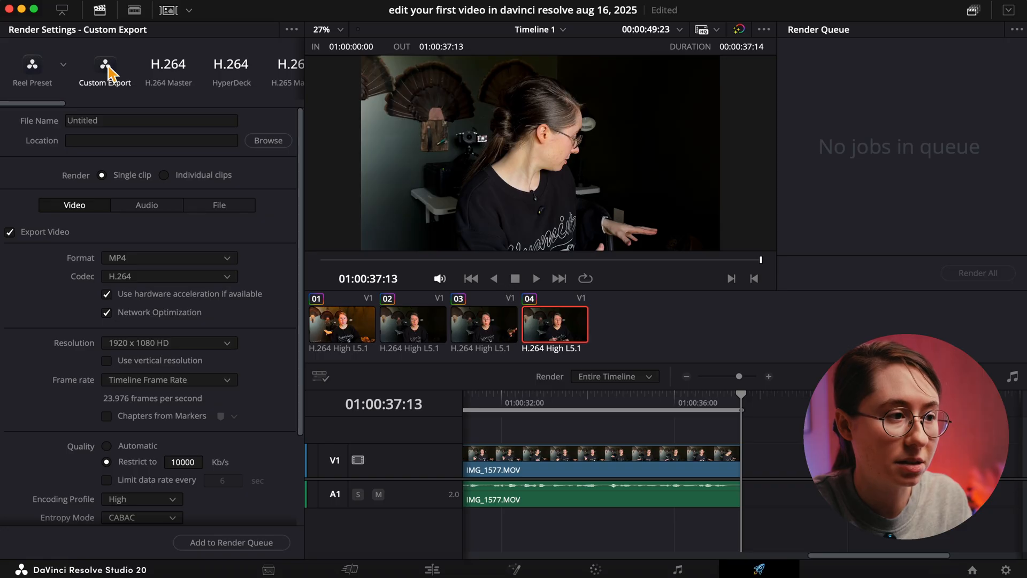
mouse_move(83, 261)
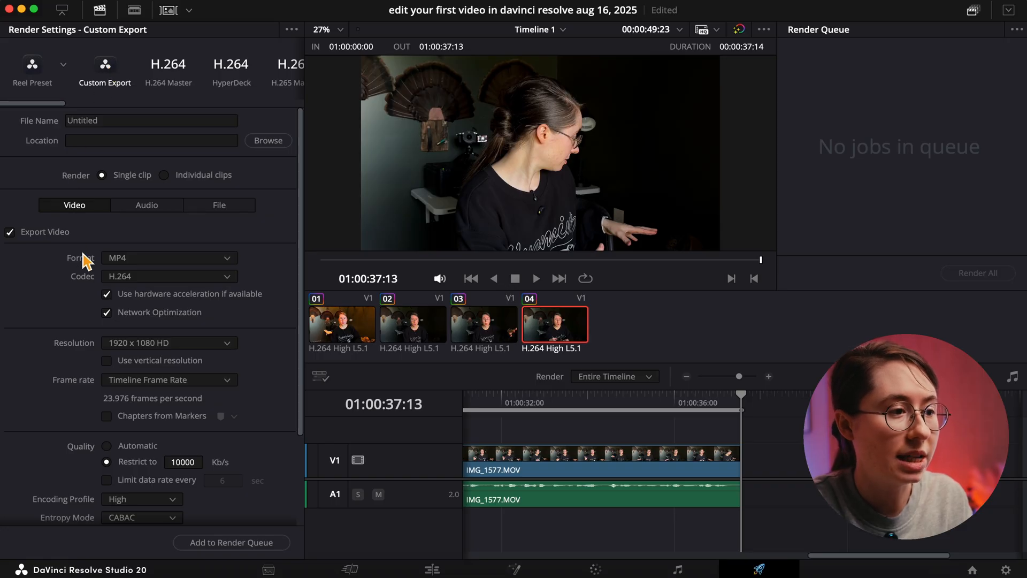
Step: Set output resolution to 3840 x 2160 Ultra HD and quality to Automatic
scroll(down, 3)
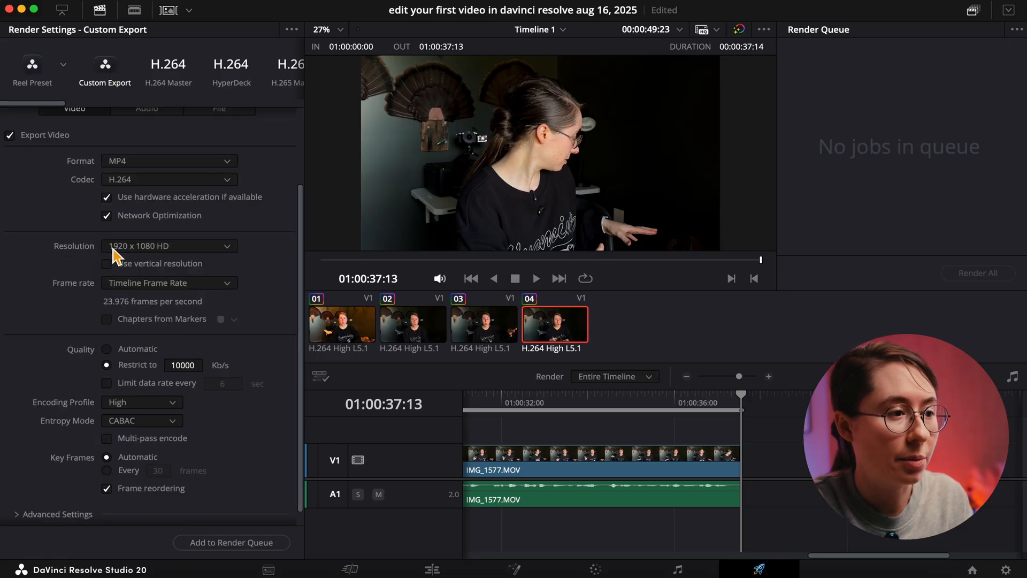
click(169, 245)
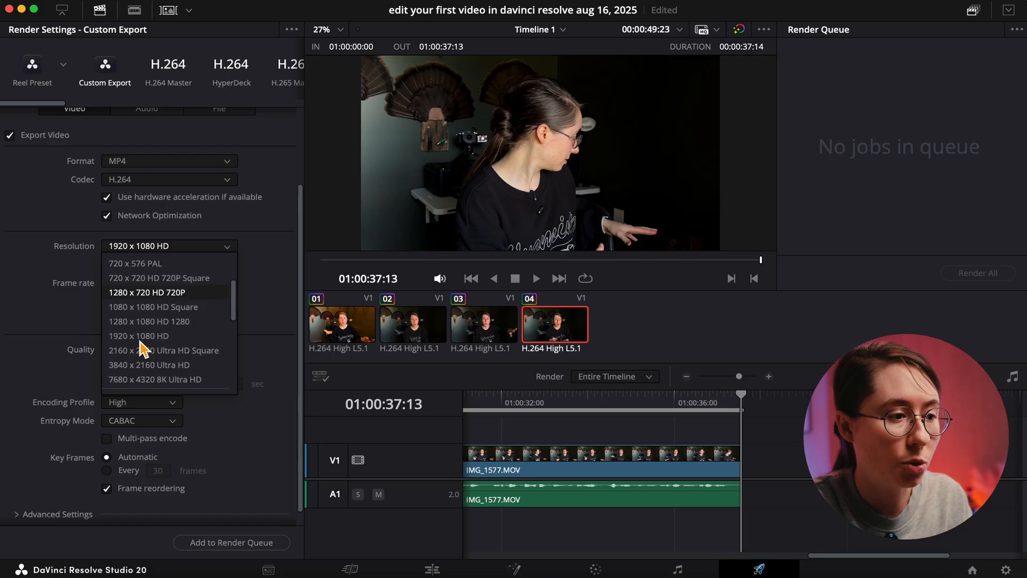
click(148, 365)
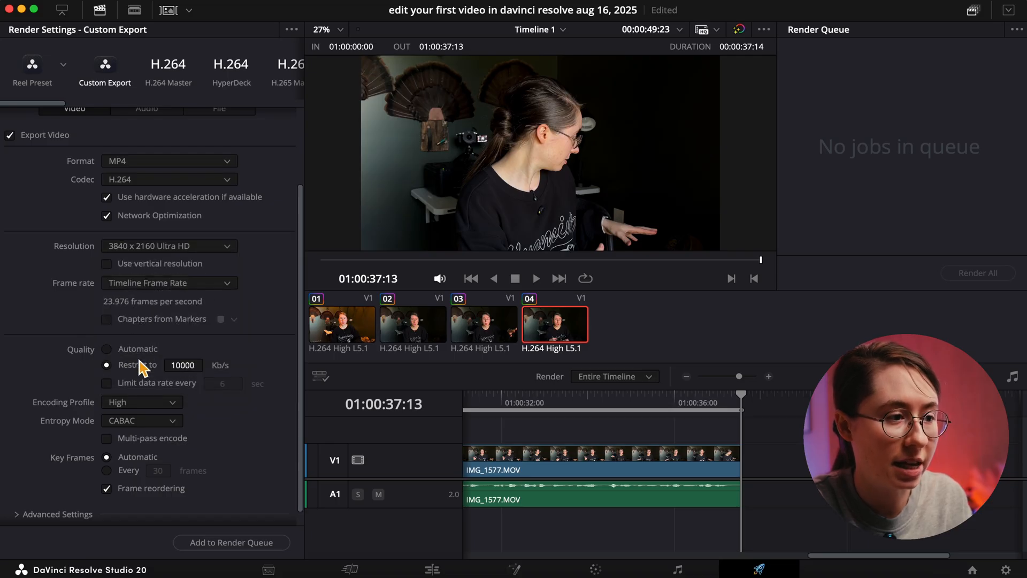
click(107, 334)
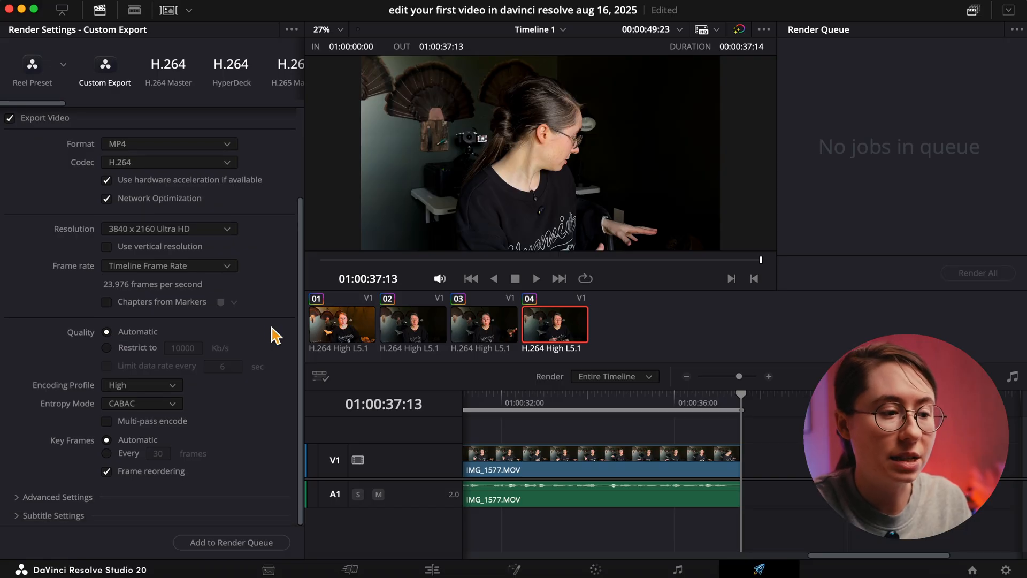
Step: Enter 'my first awesome edit' as the export file name
scroll(up, 3)
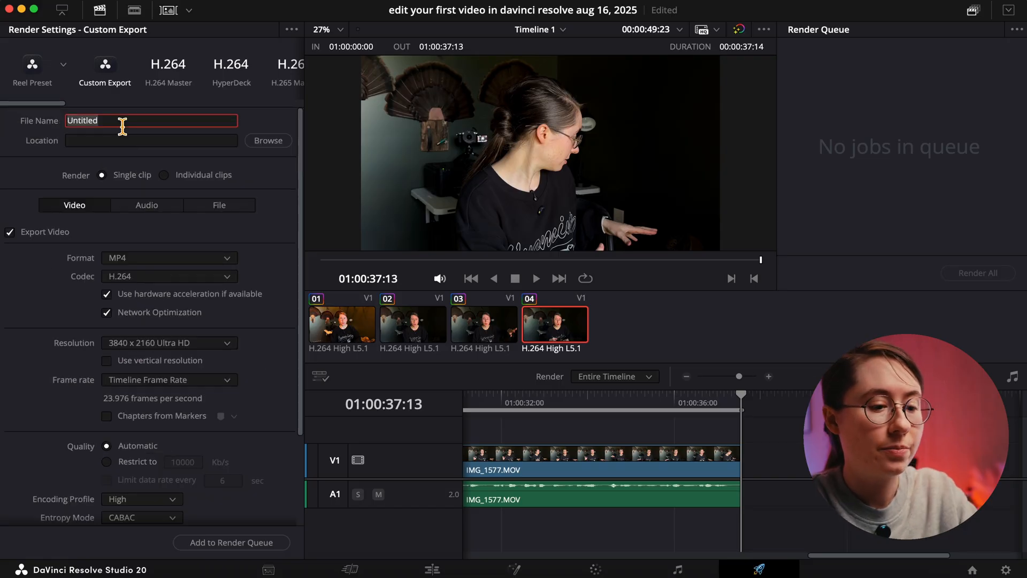
text(my first)
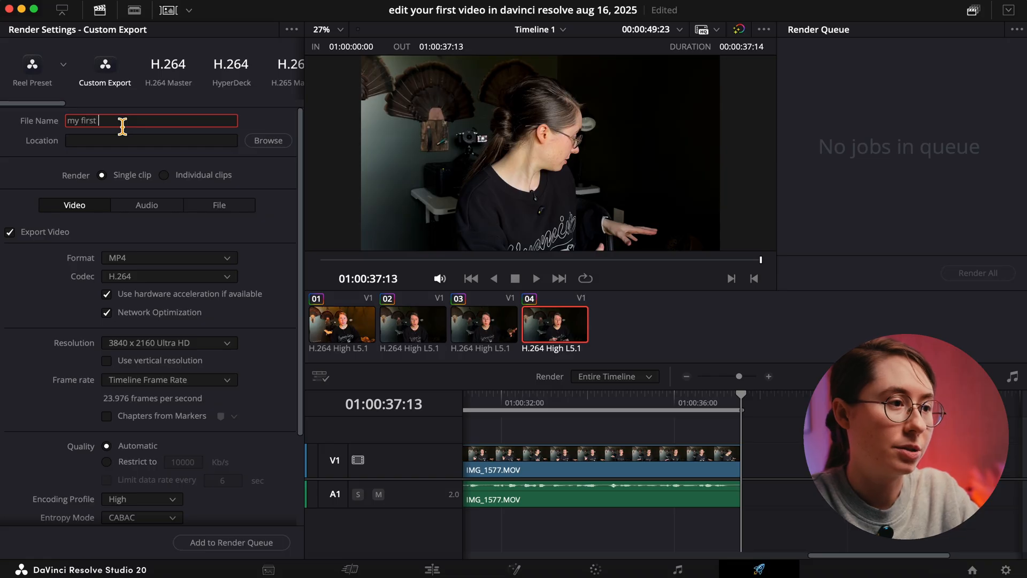
text(awesome)
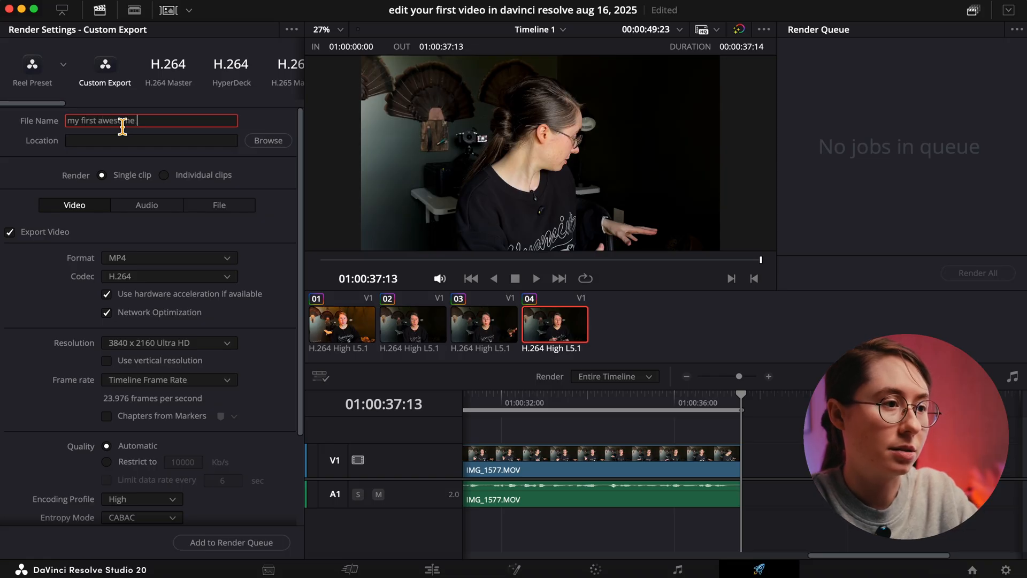
text(edit)
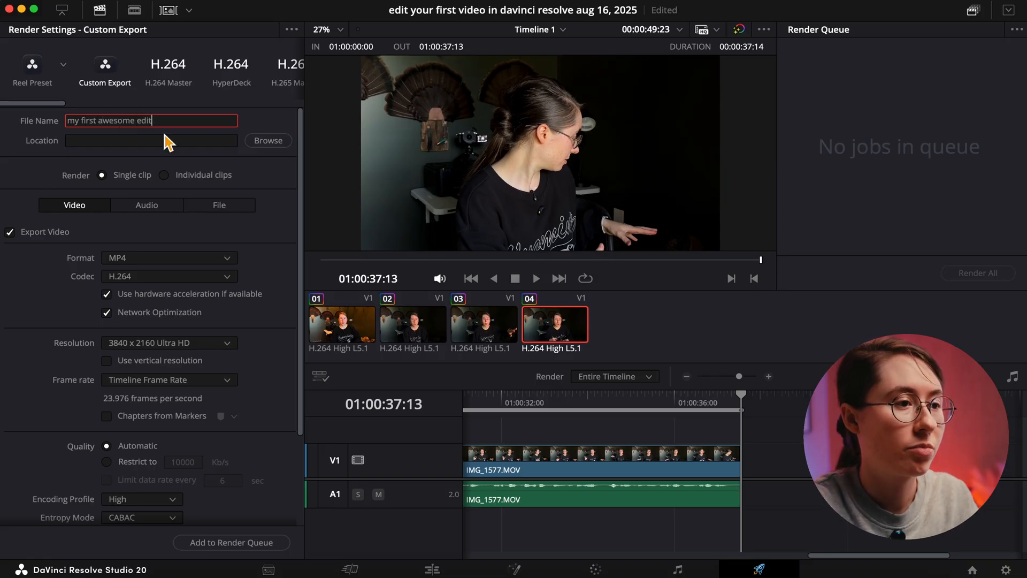
mouse_move(268, 140)
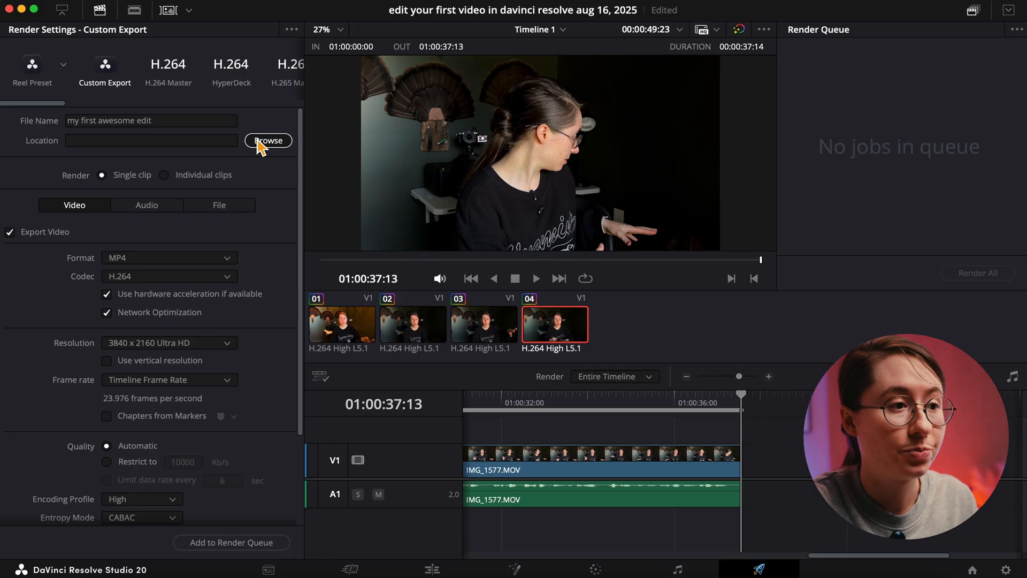
Step: Choose Downloads as the render save location
click(268, 140)
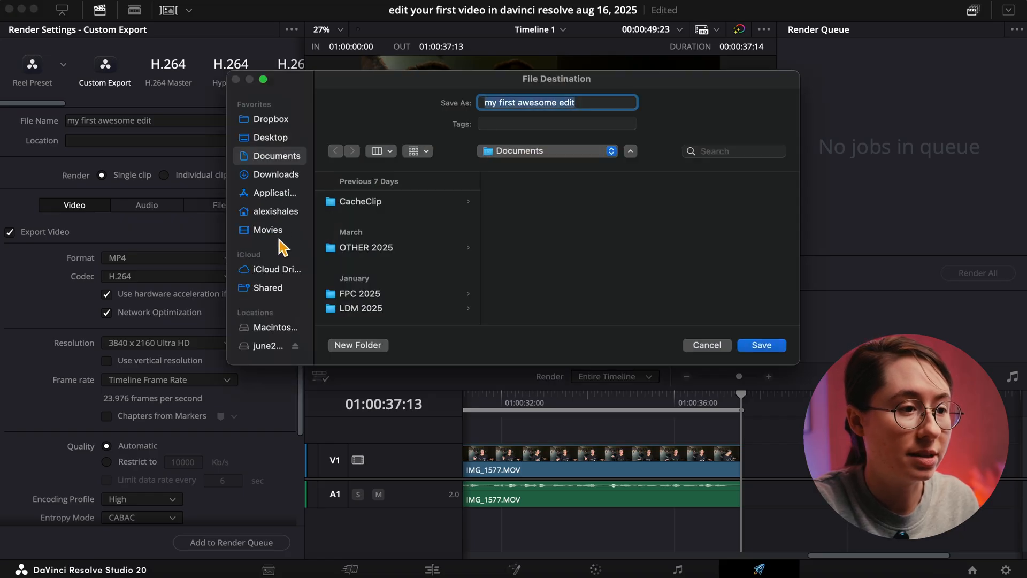
click(277, 174)
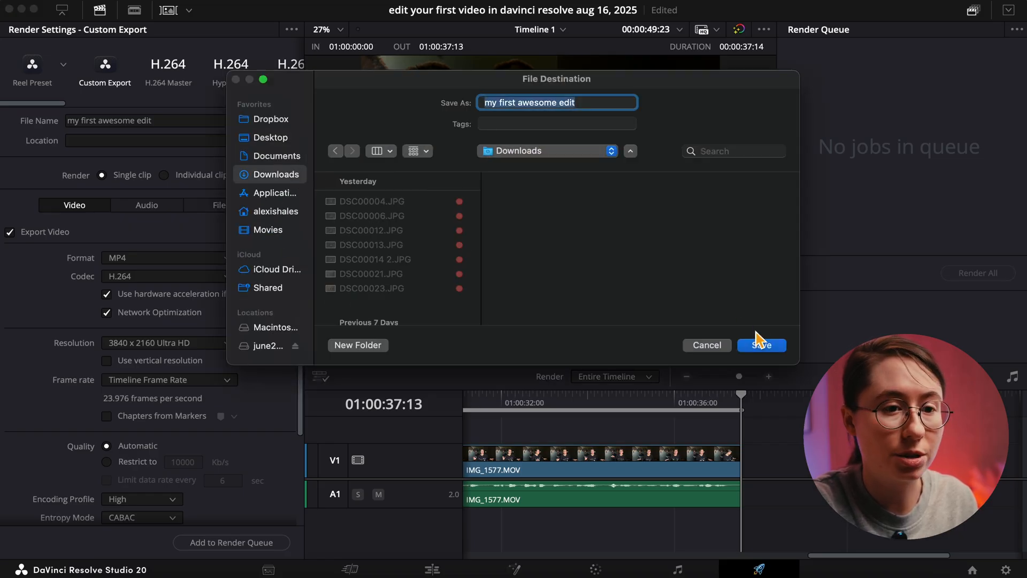
click(761, 345)
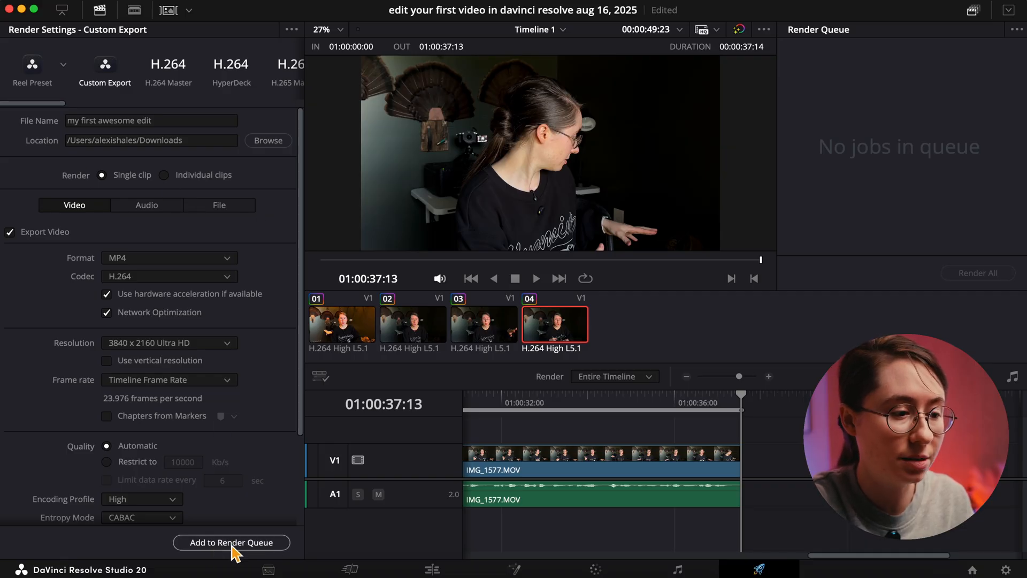
Step: Queue and render the 'my first awesome edit' job, then open Finder to check Downloads
click(231, 542)
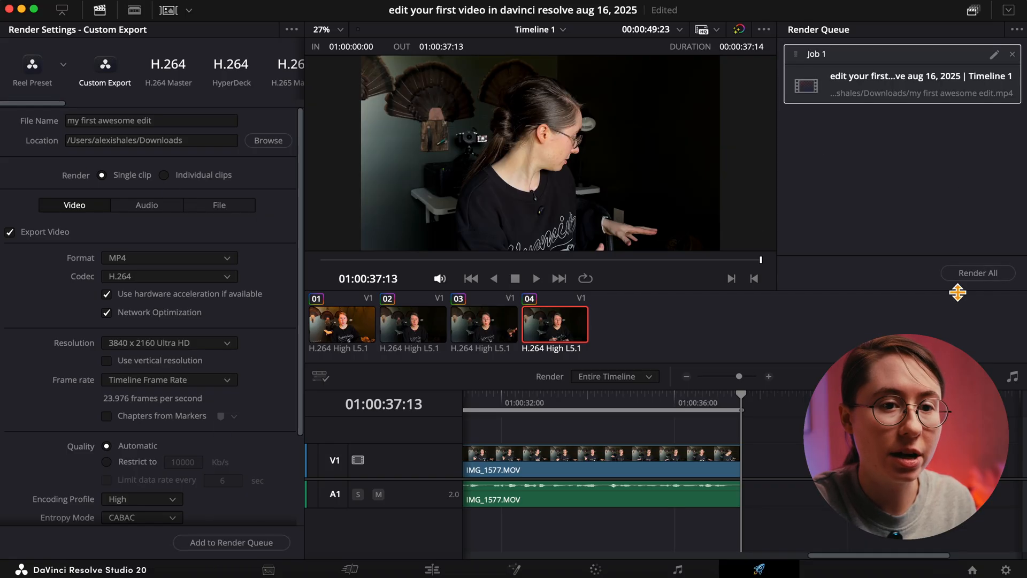
click(977, 272)
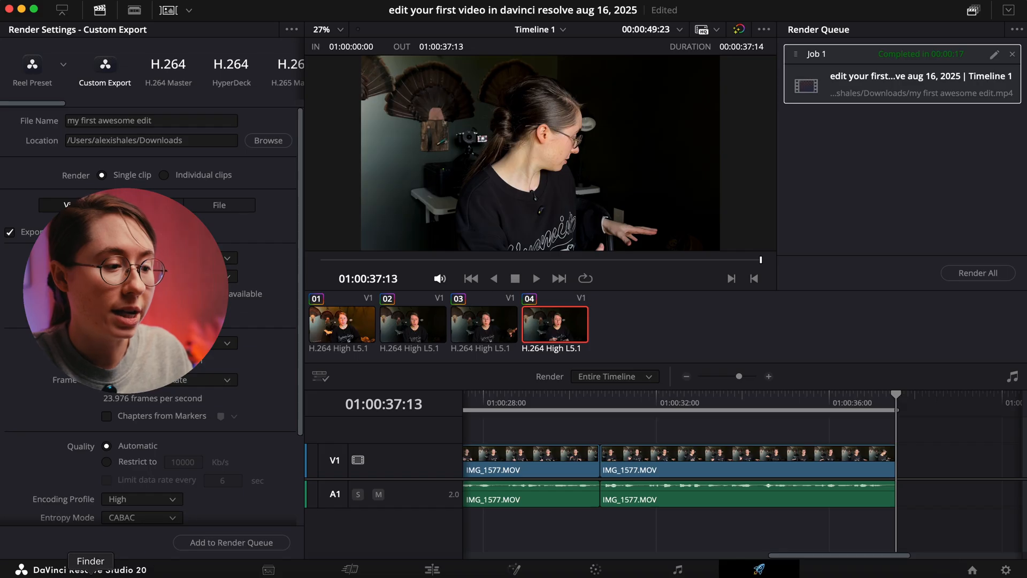
click(91, 561)
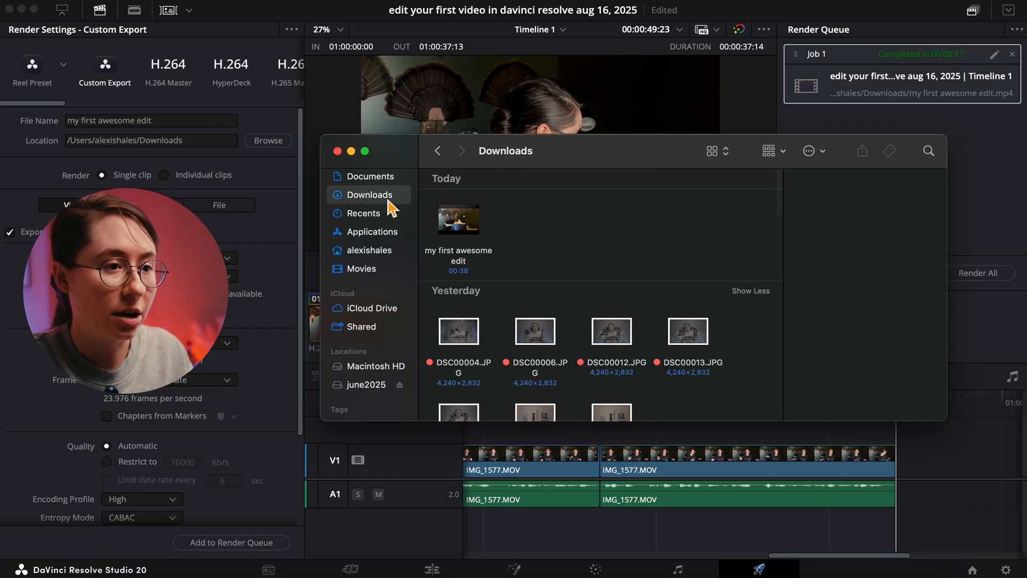